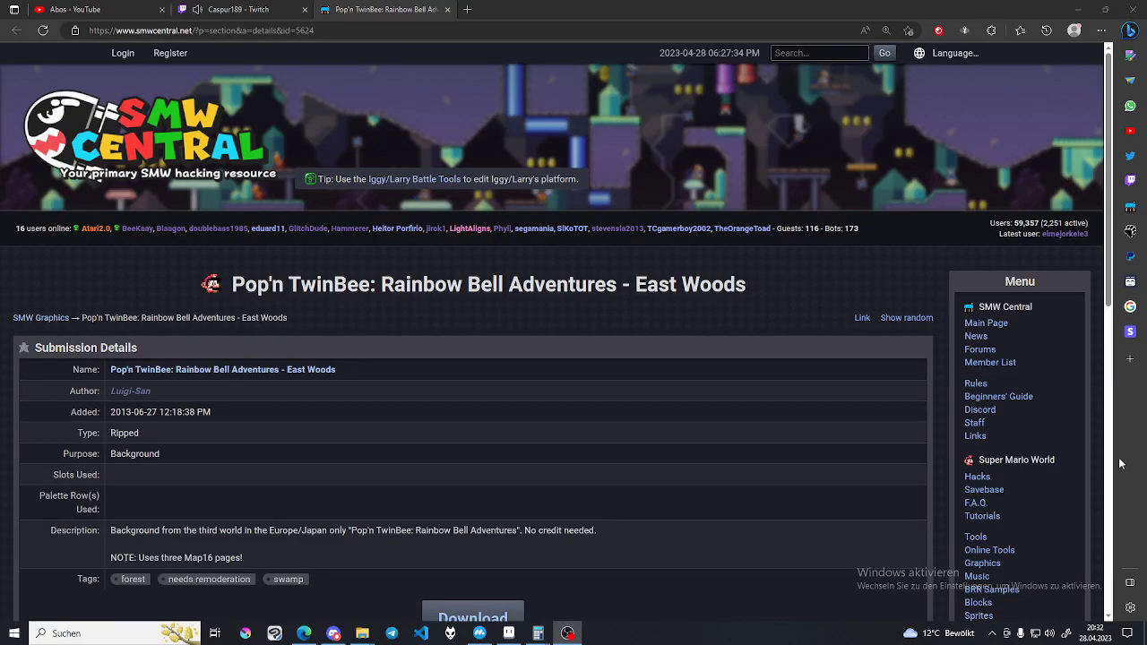
# Scroll down the SMW Central East Woods page toward its Download button
pyautogui.scroll(-3)
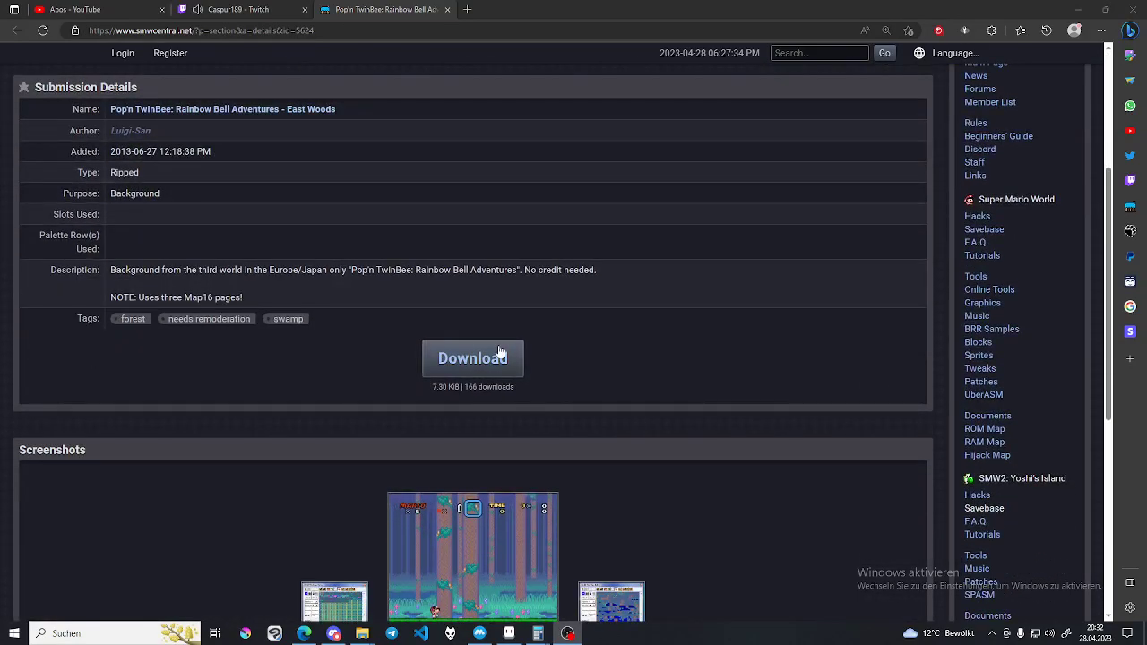
pyautogui.moveTo(451, 319)
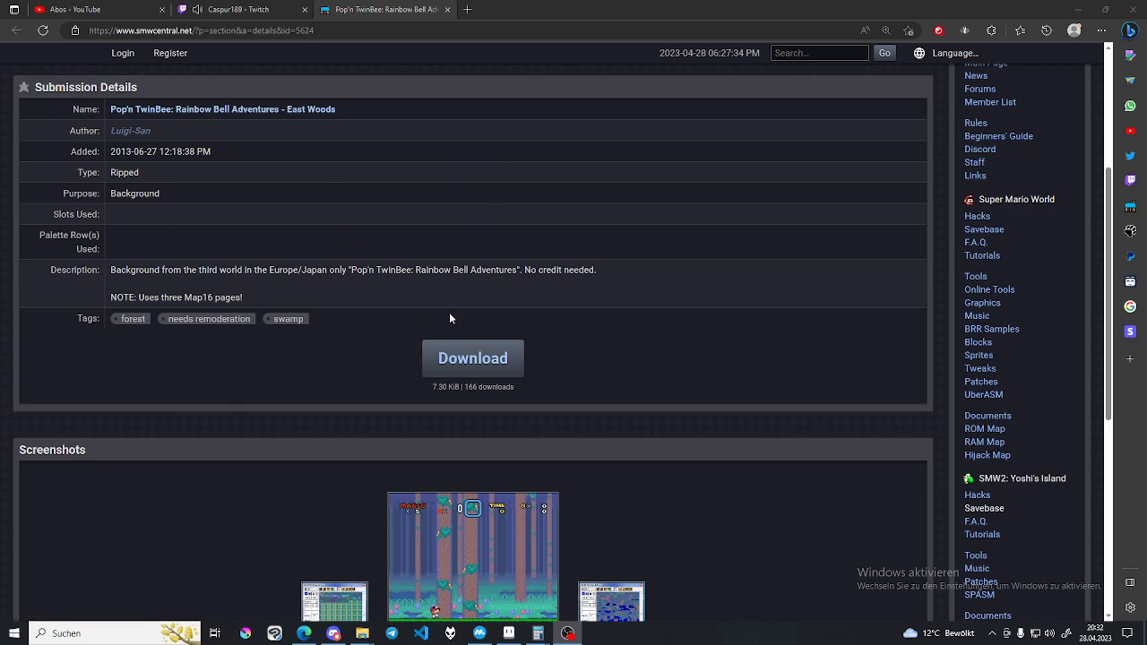
pyautogui.scroll(-3)
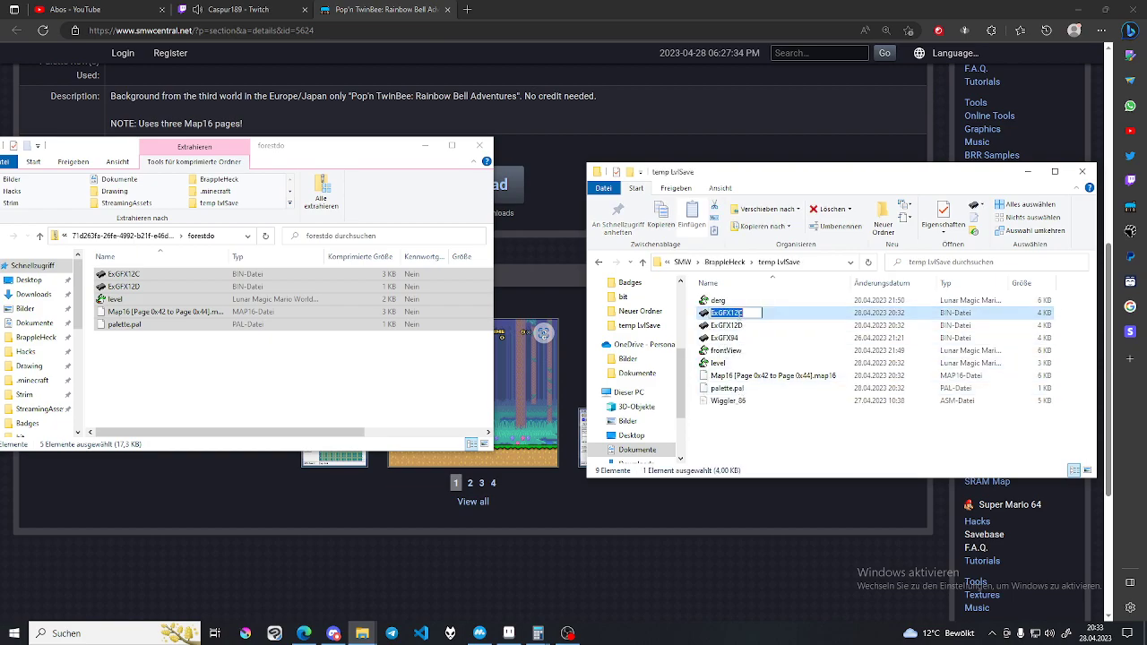
# Open the hack's ROM in Lunar Magic from File Explorer
pyautogui.click(727, 312)
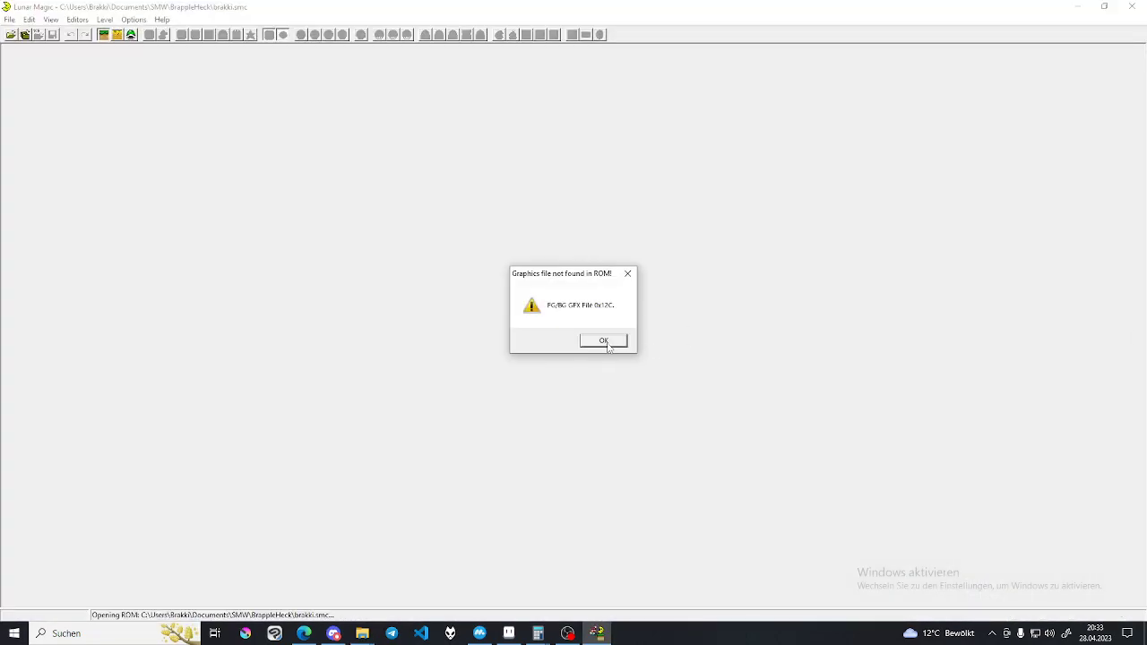
# Dismiss the 'Graphics File not found in ROM' warning to view the loaded East Woods level
pyautogui.click(602, 340)
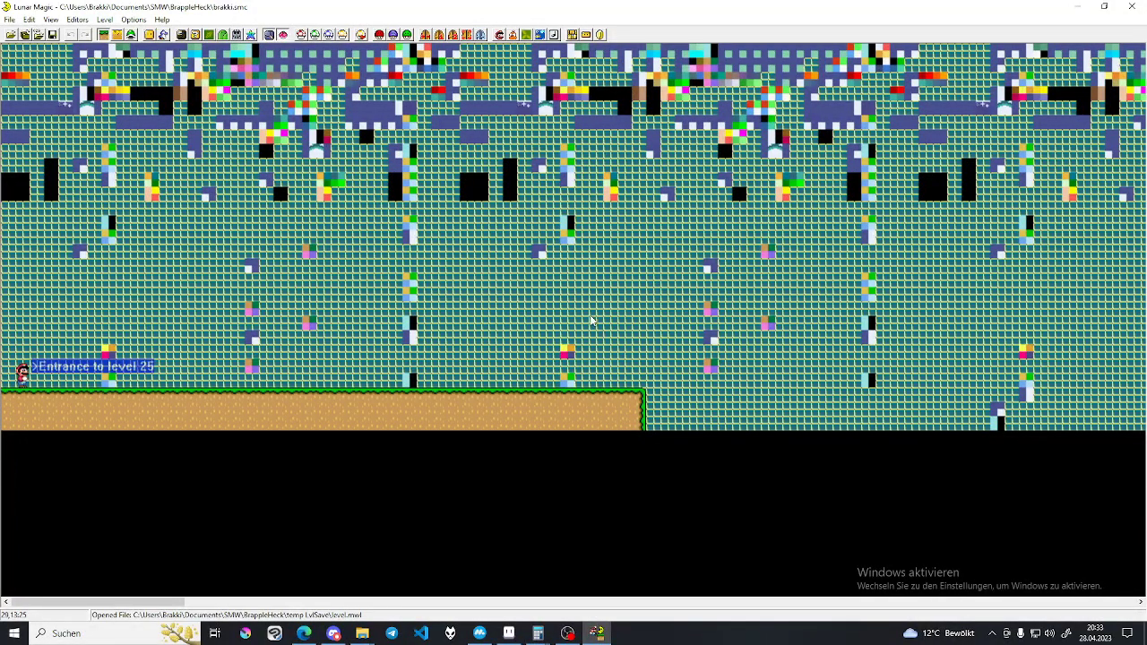
pyautogui.moveTo(88, 50)
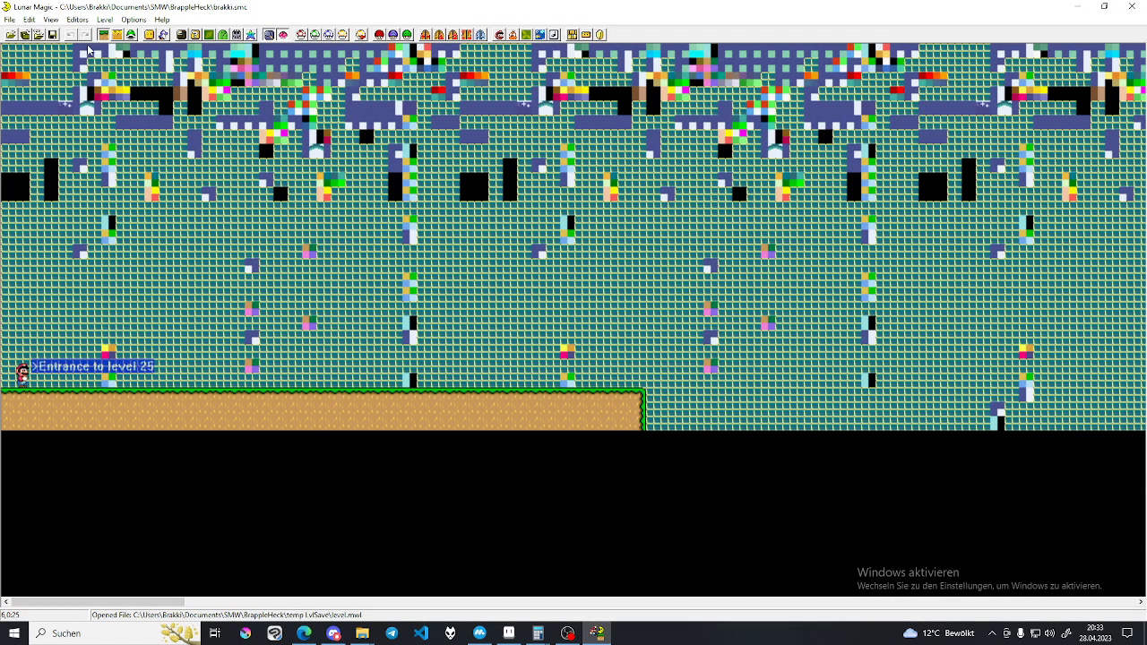
pyautogui.moveTo(132, 326)
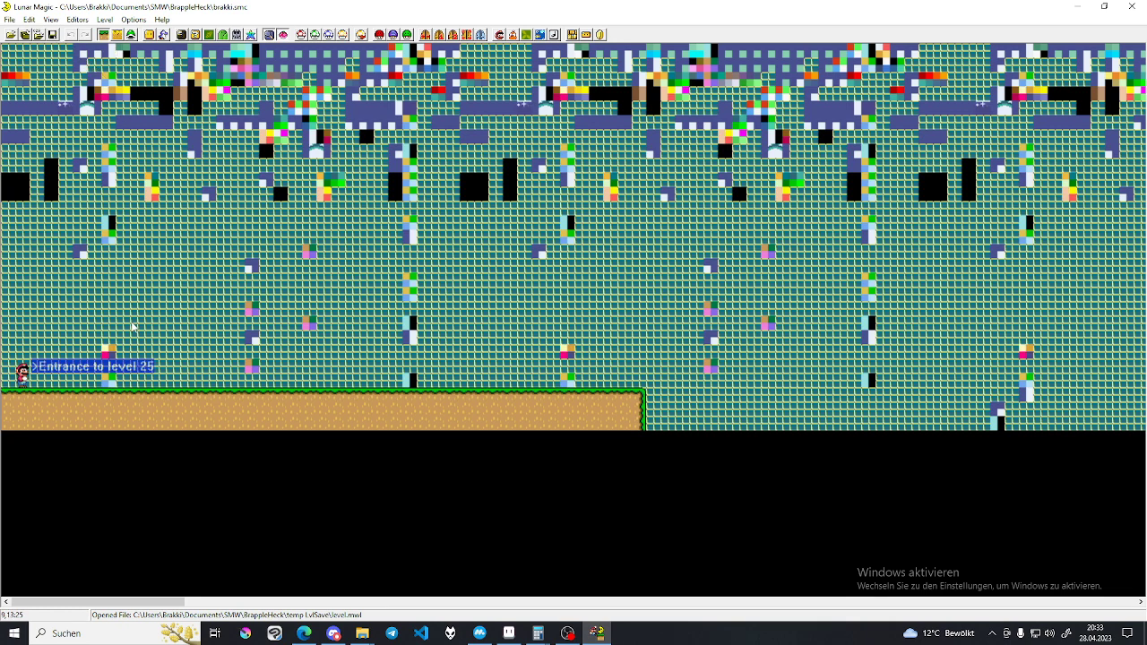
pyautogui.moveTo(154, 380)
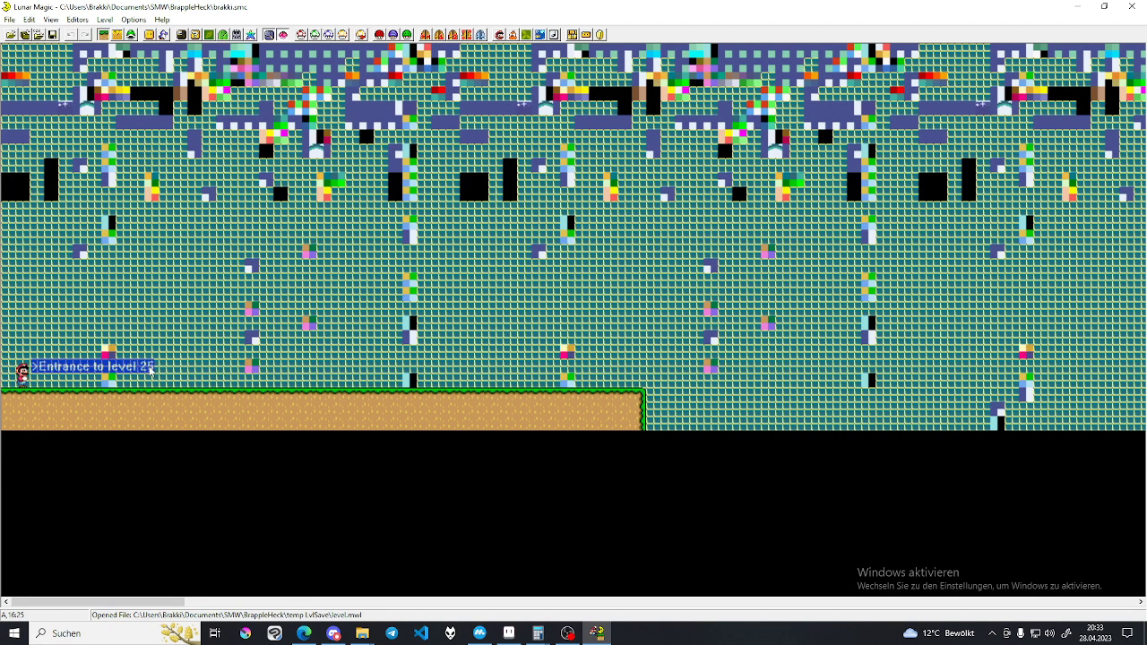
pyautogui.moveTo(247, 312)
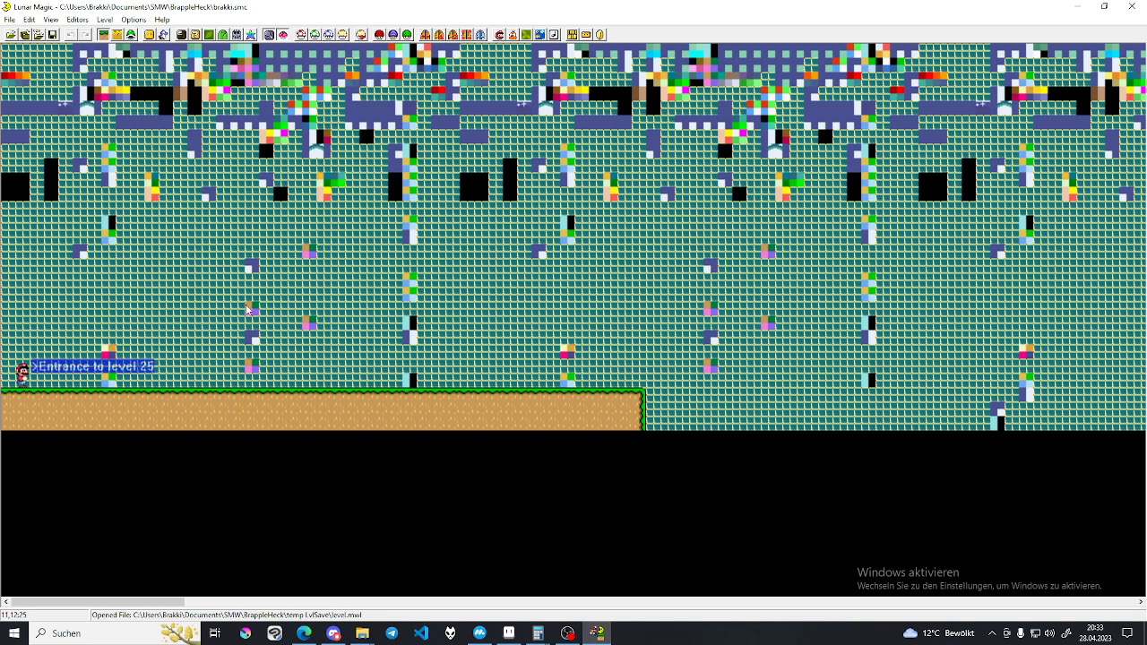
pyautogui.moveTo(152, 111)
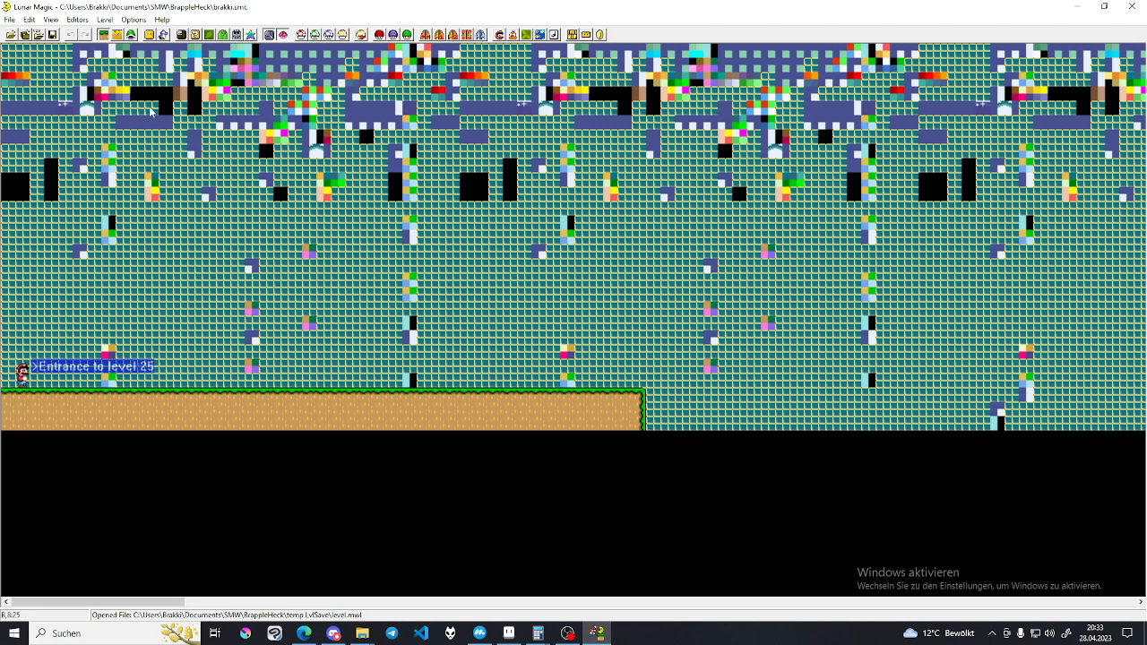
pyautogui.moveTo(265, 237)
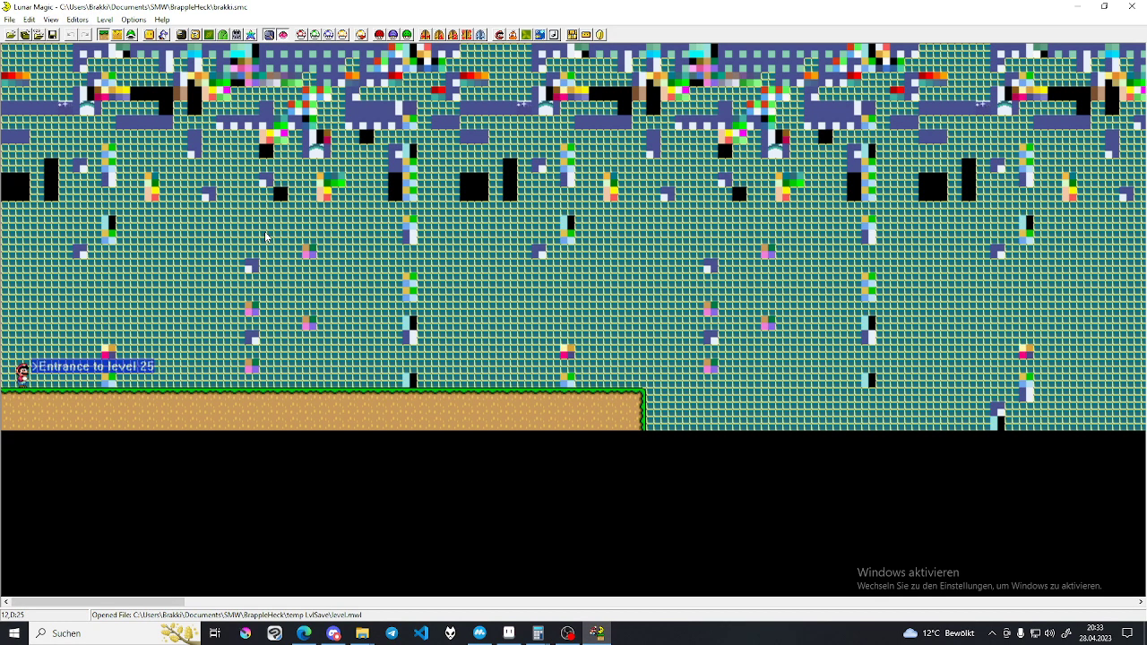
pyautogui.moveTo(197, 240)
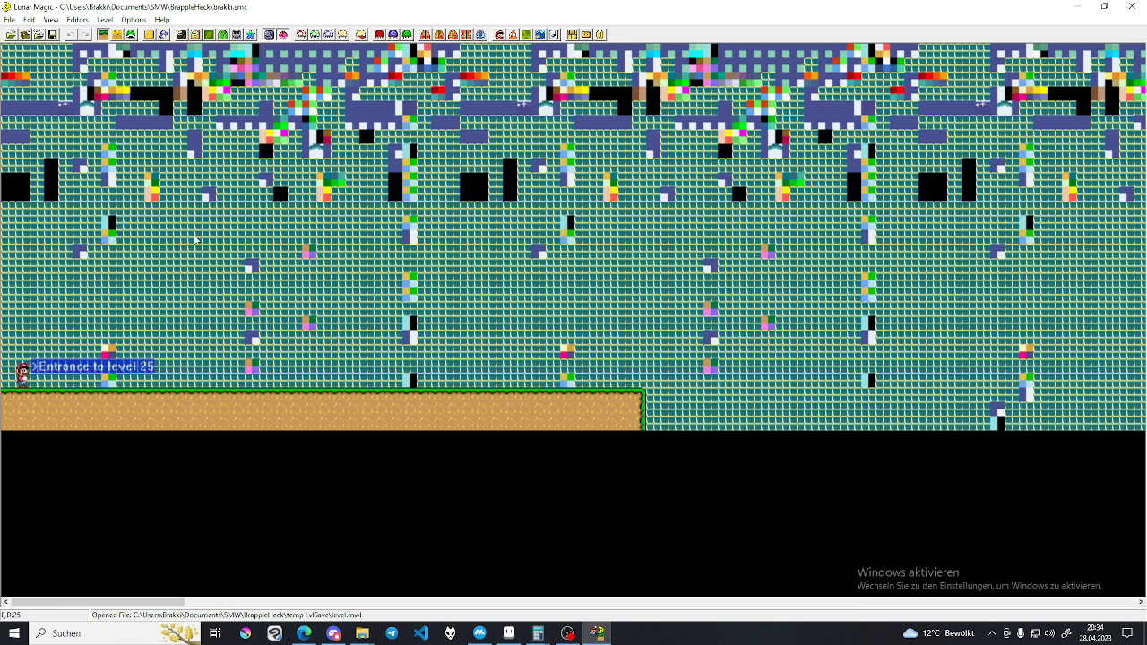
pyautogui.moveTo(98, 373)
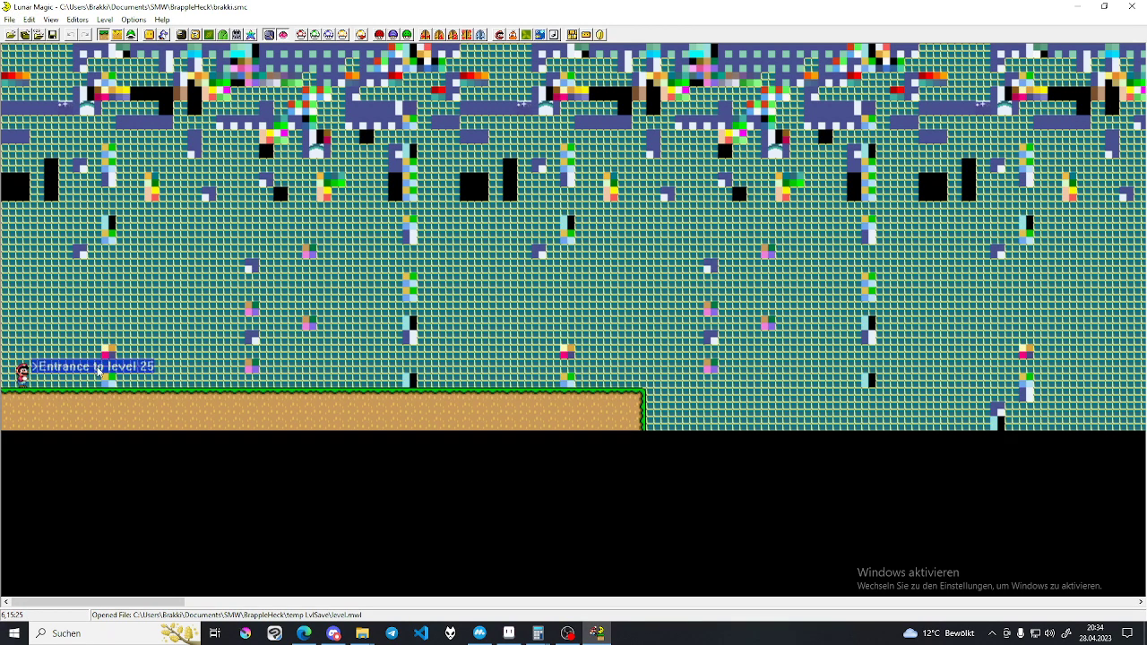
pyautogui.moveTo(132, 412)
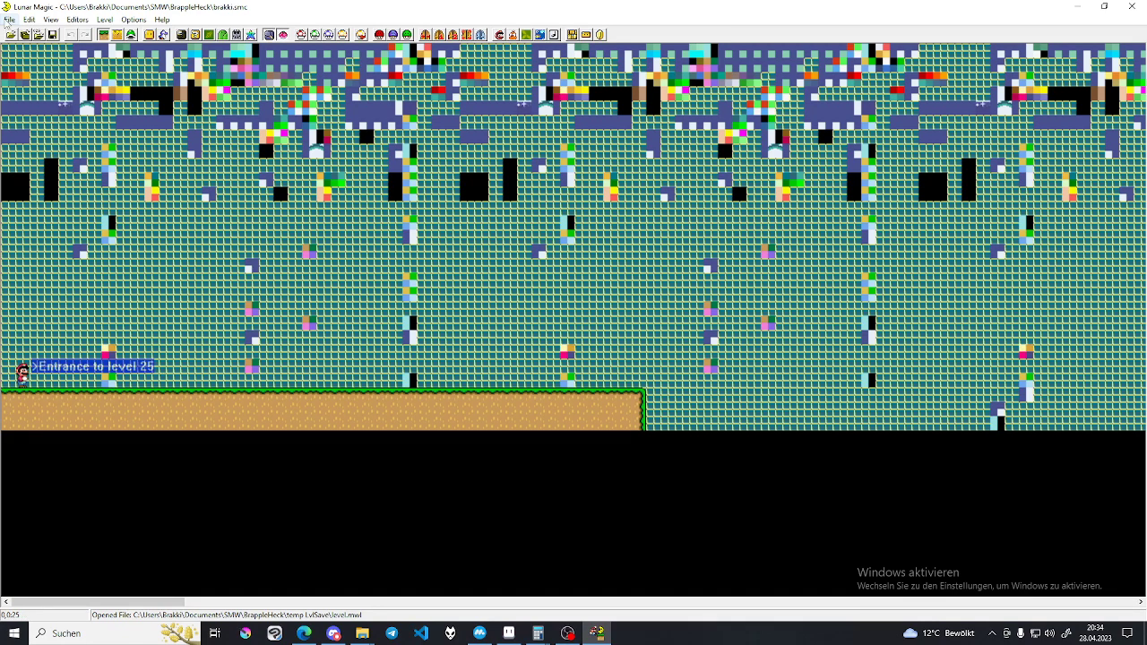
# Save the imported level into the ROM as level 25 and bring up its Super GFX Bypass settings
pyautogui.click(11, 20)
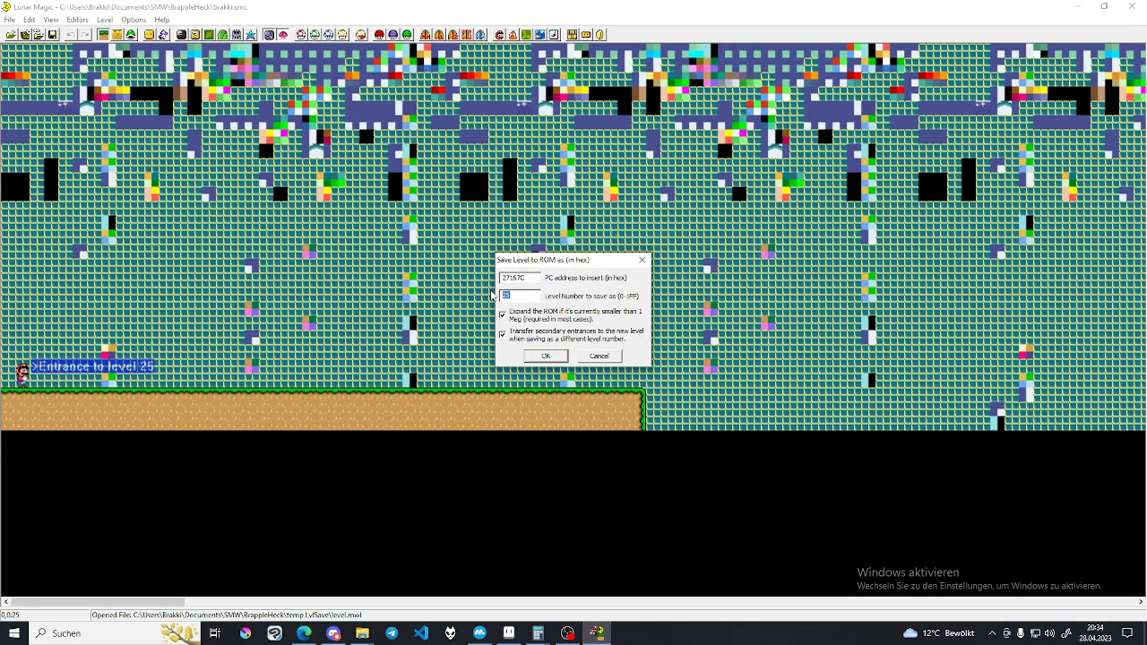
pyautogui.moveTo(528, 294)
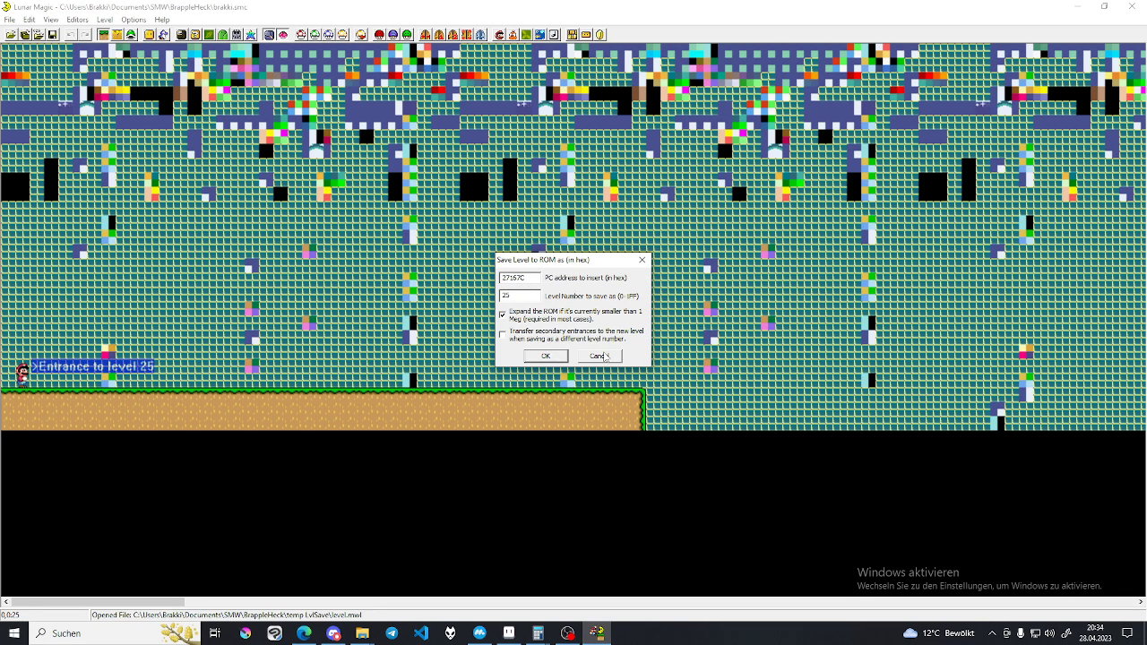
pyautogui.click(545, 355)
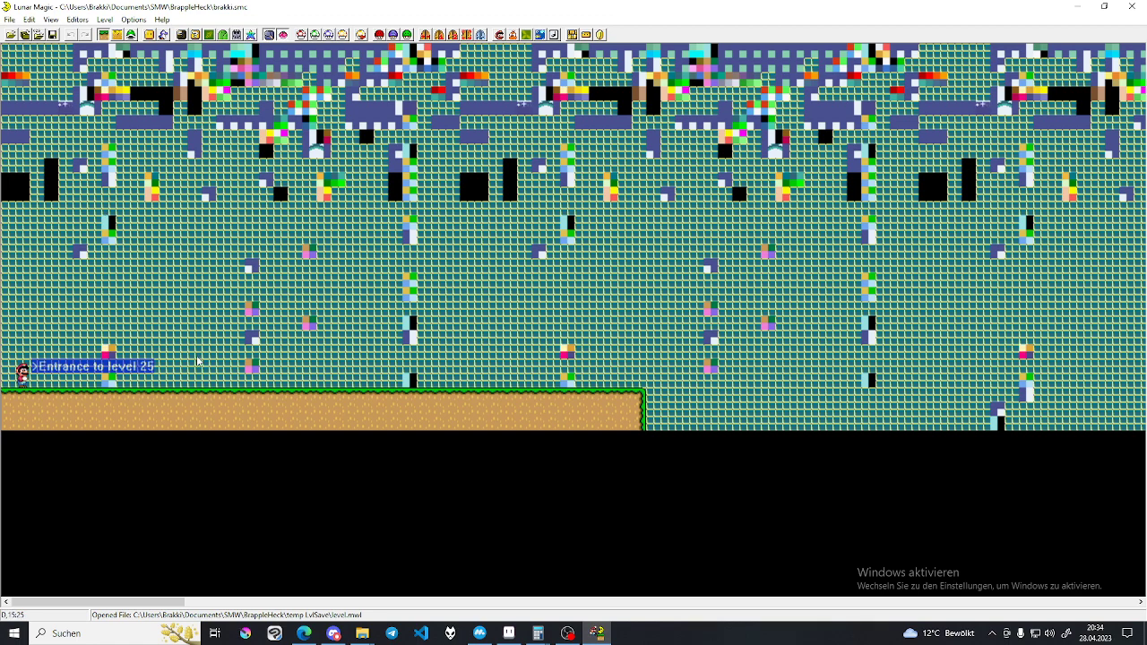
pyautogui.click(52, 34)
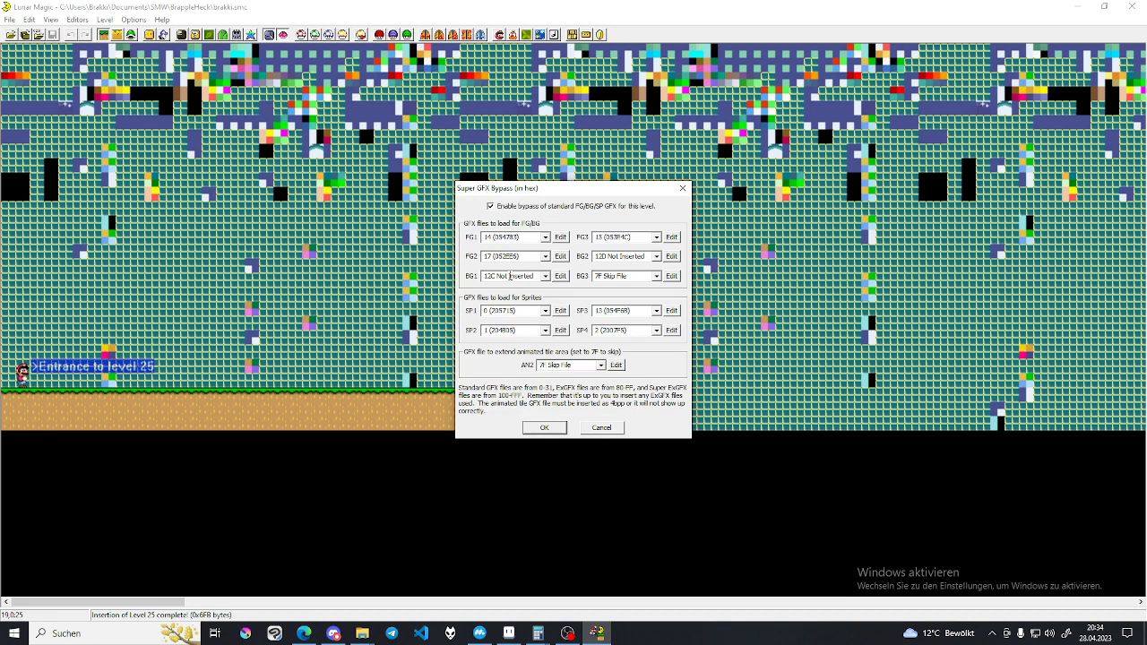
# Edit one of level 25's background graphics file slot numbers
pyautogui.click(511, 276)
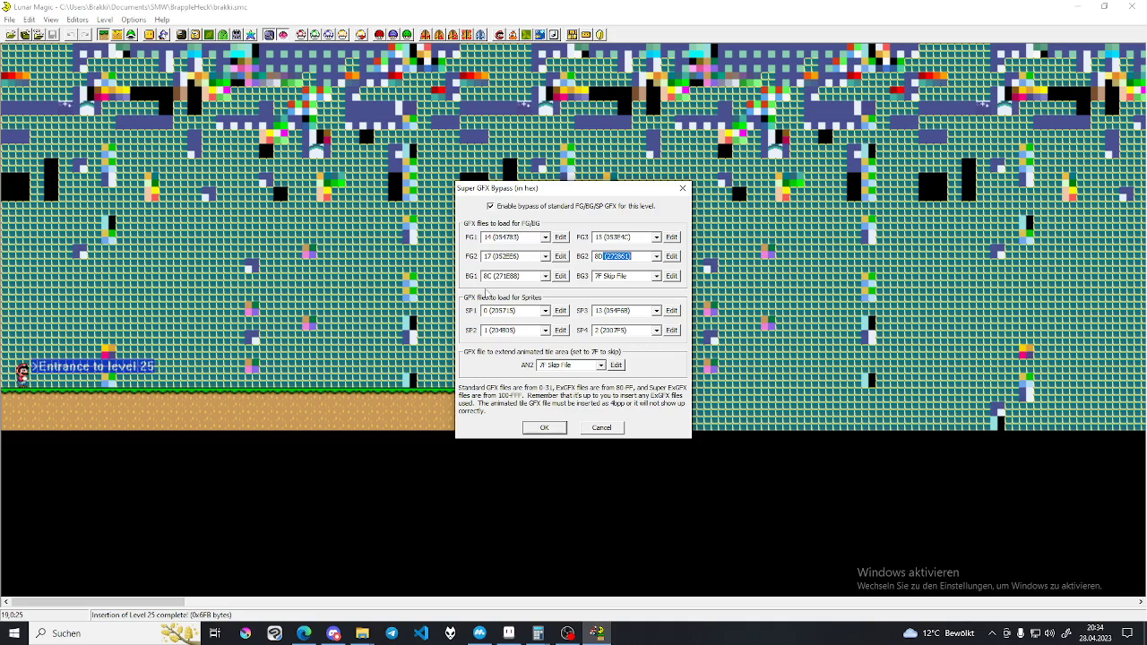
pyautogui.moveTo(480, 534)
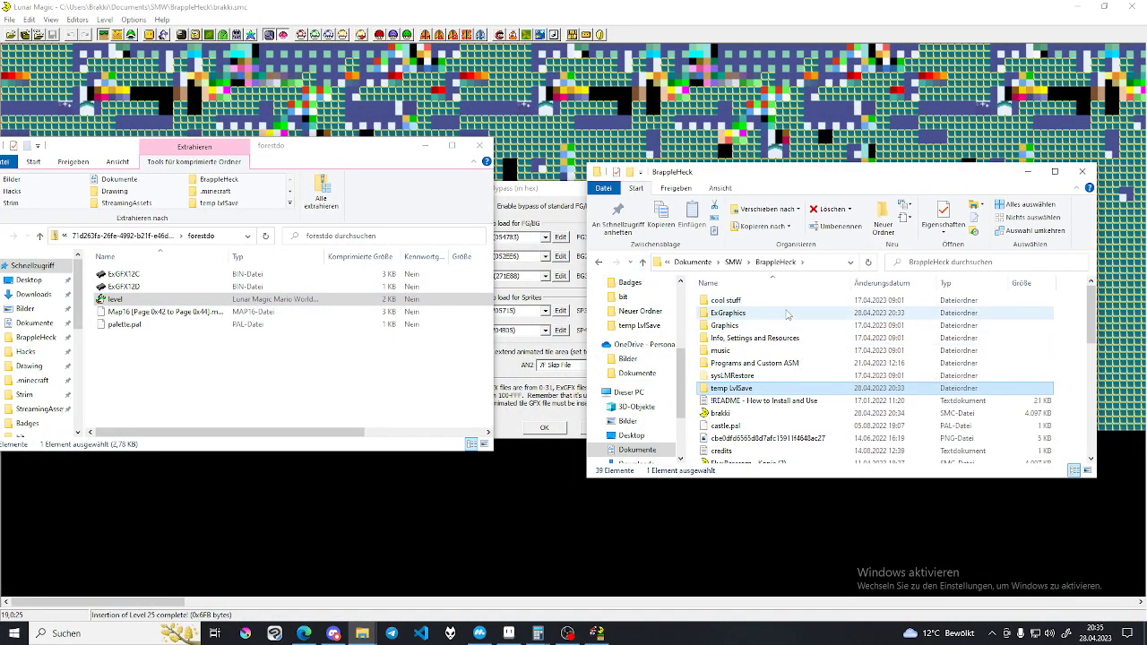
# Check the ExGFX files in the ExGraphics folder, then return to the bypass settings
pyautogui.doubleClick(727, 311)
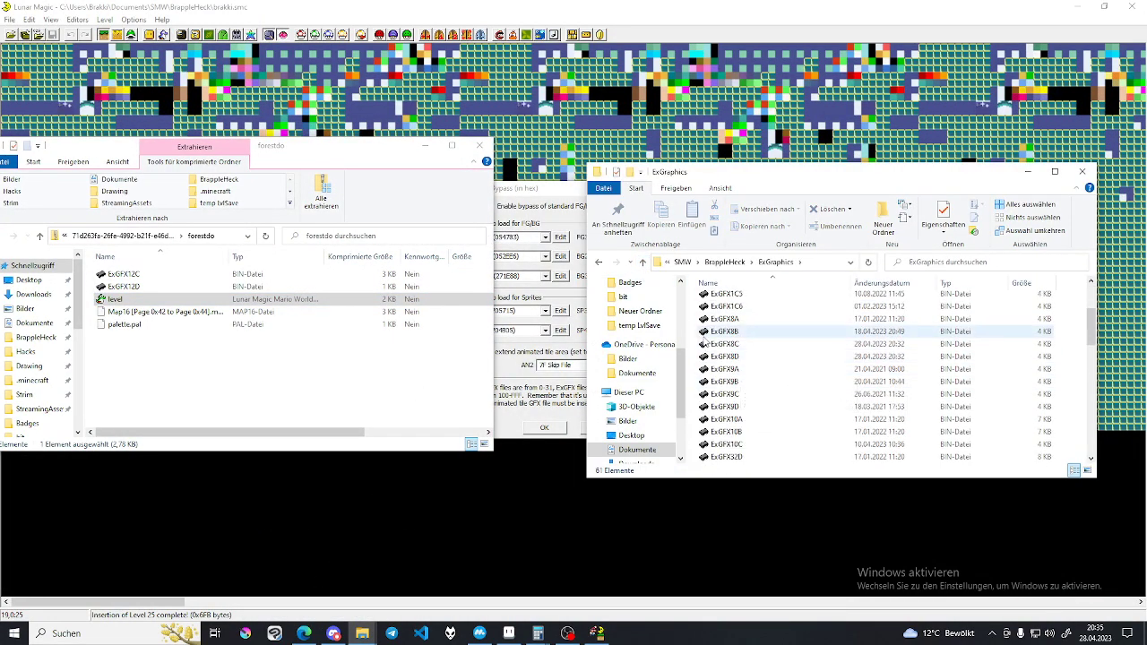
pyautogui.click(724, 344)
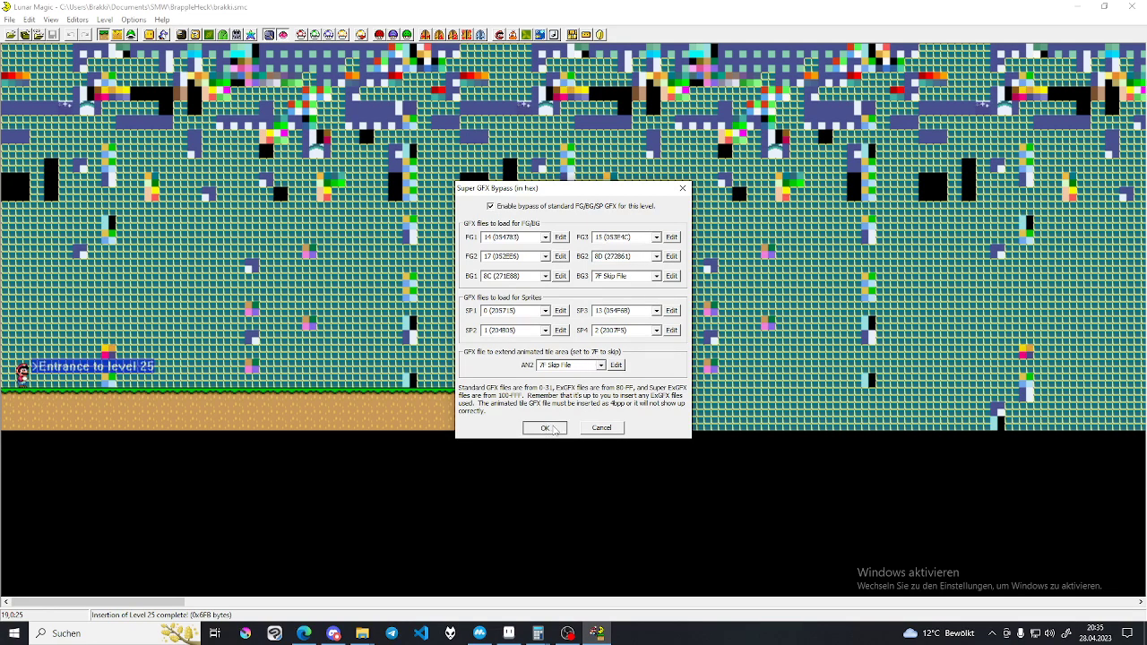
# Confirm the new graphics file assignments and insert the ExGFX into the ROM for level 25
pyautogui.click(545, 427)
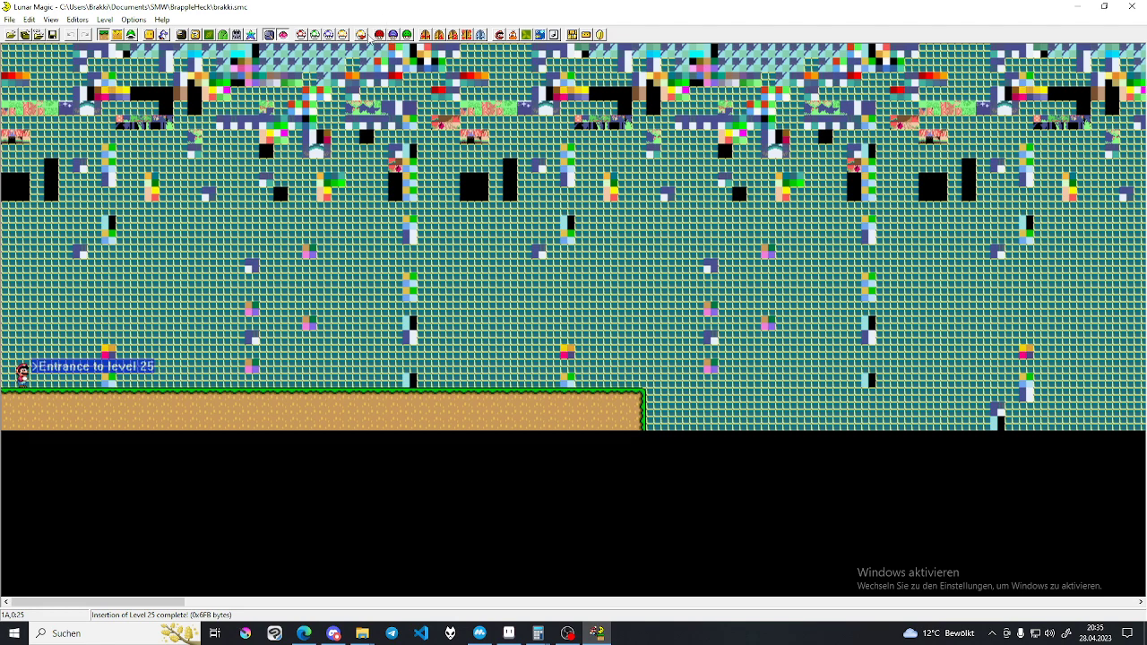
pyautogui.click(362, 34)
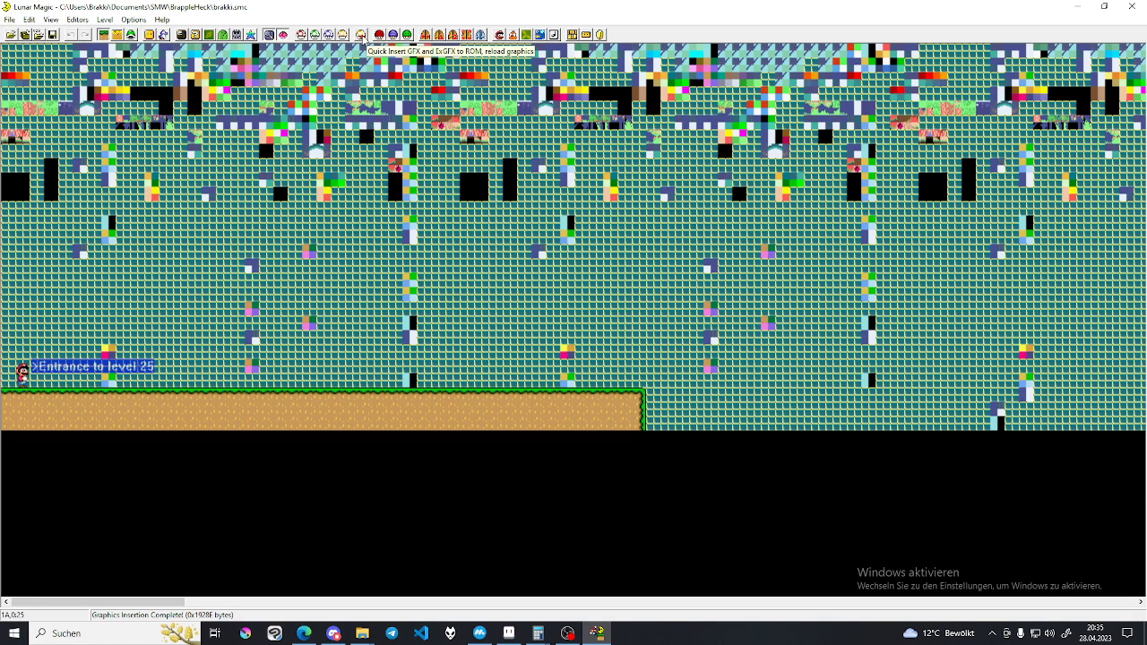
pyautogui.moveTo(378, 36)
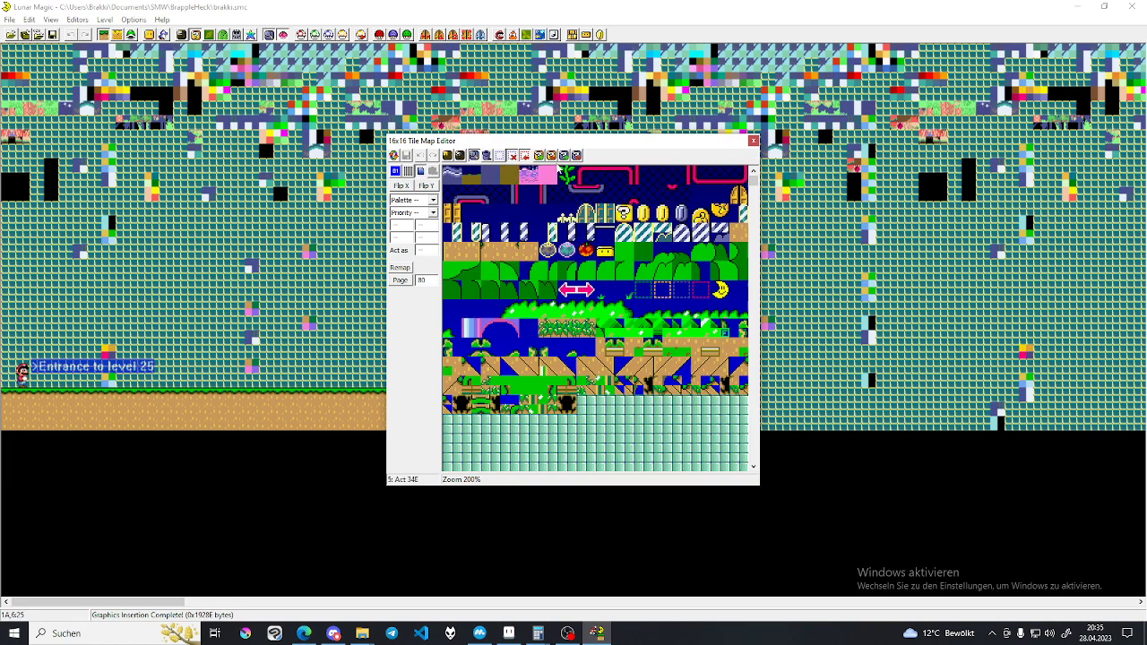
pyautogui.moveTo(551, 171)
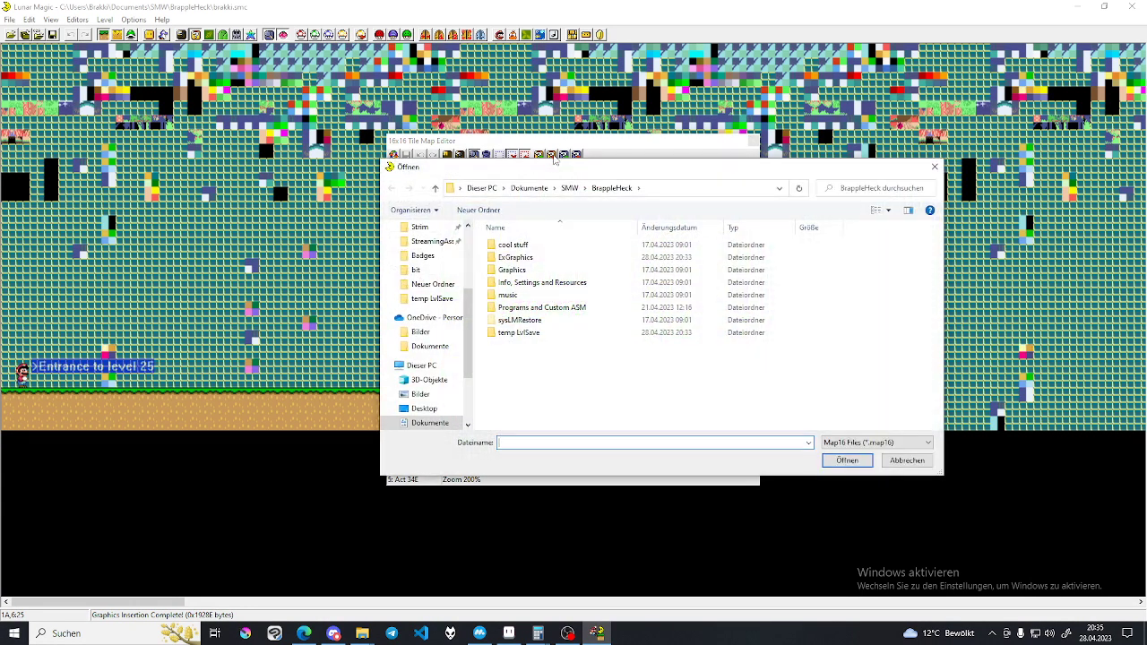
# Browse toward the forest Map16 file to import into the 16x16 Tile Map Editor
pyautogui.doubleClick(519, 332)
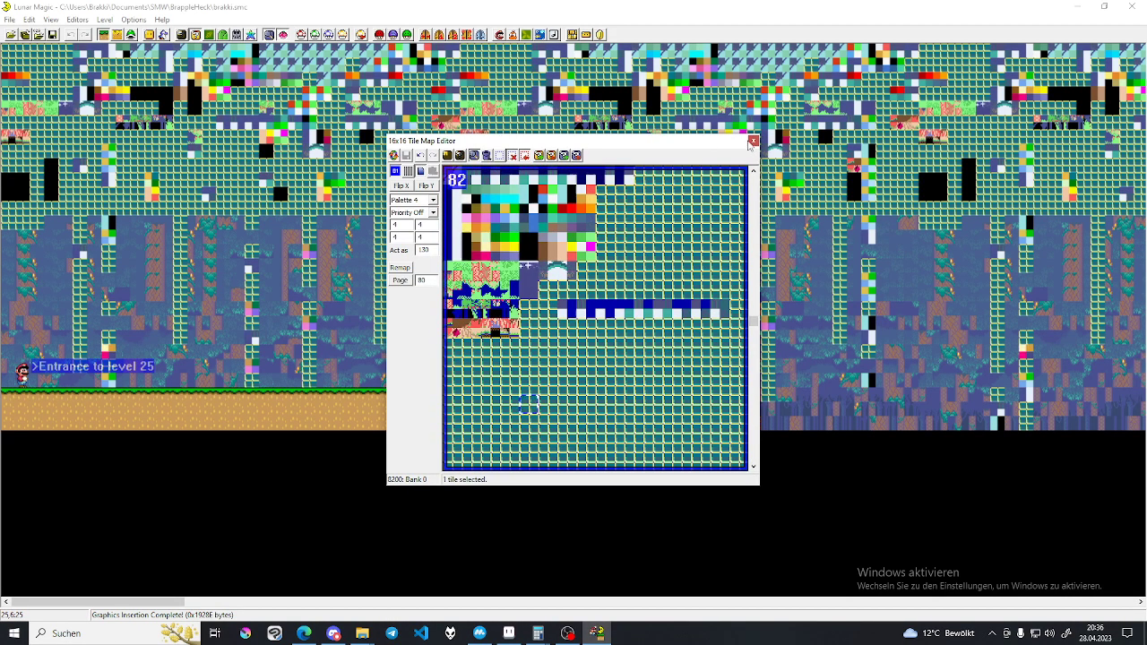
# Remap level 25's Layer 2 background tiles by 256 and reload the graphics
pyautogui.scroll(-3)
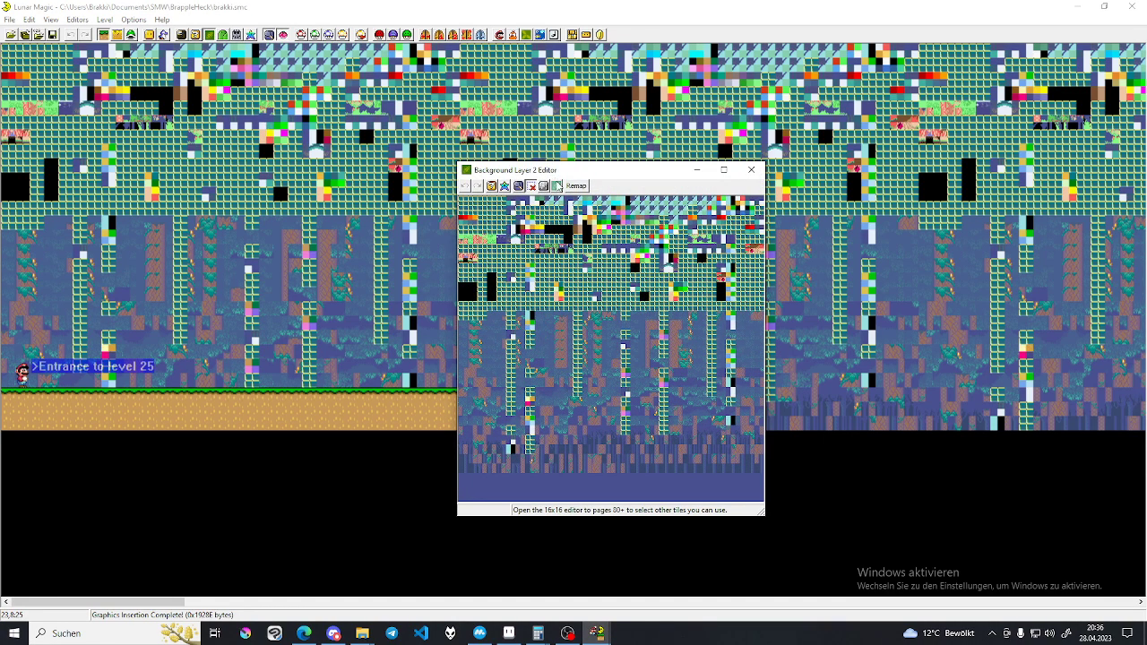
pyautogui.click(573, 185)
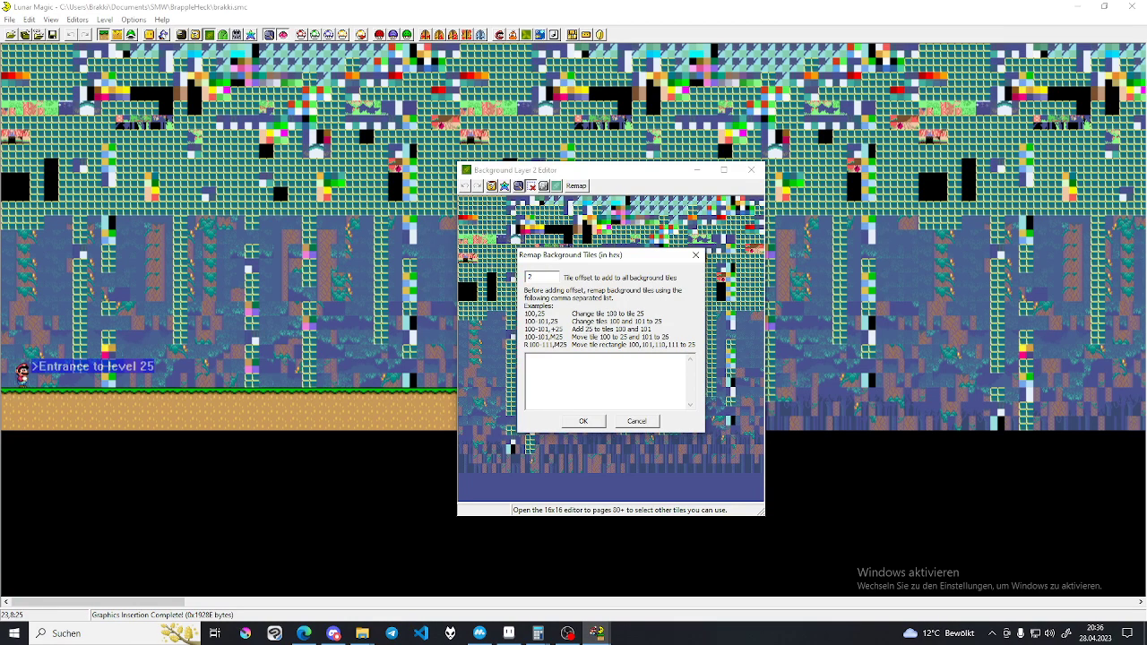
pyautogui.write('256')
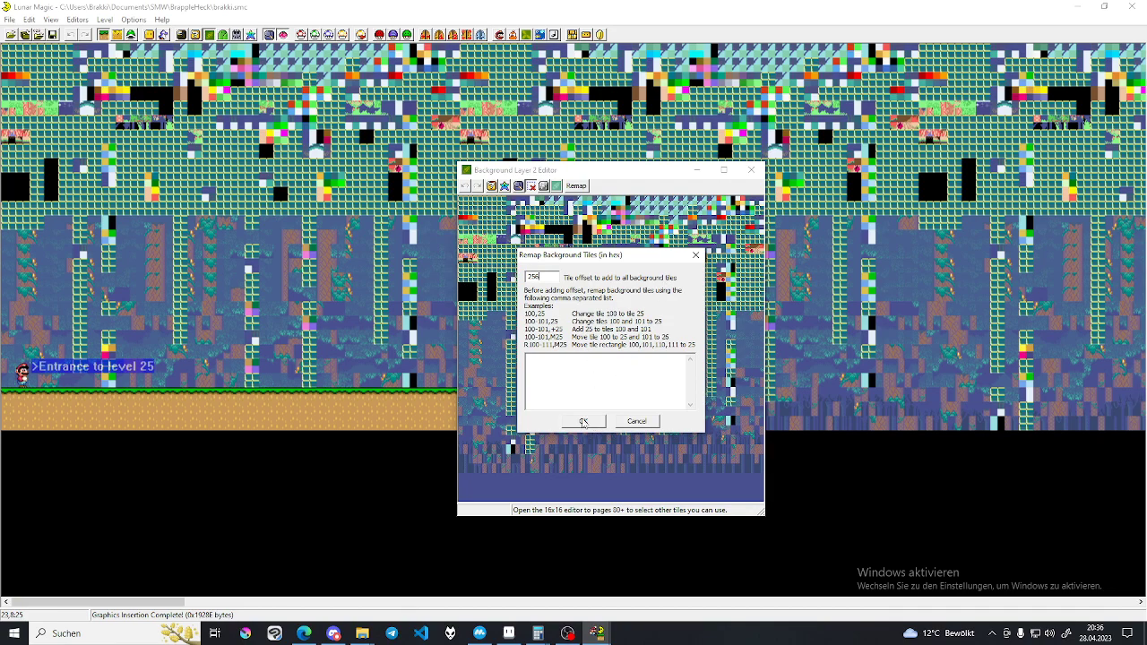
pyautogui.click(584, 421)
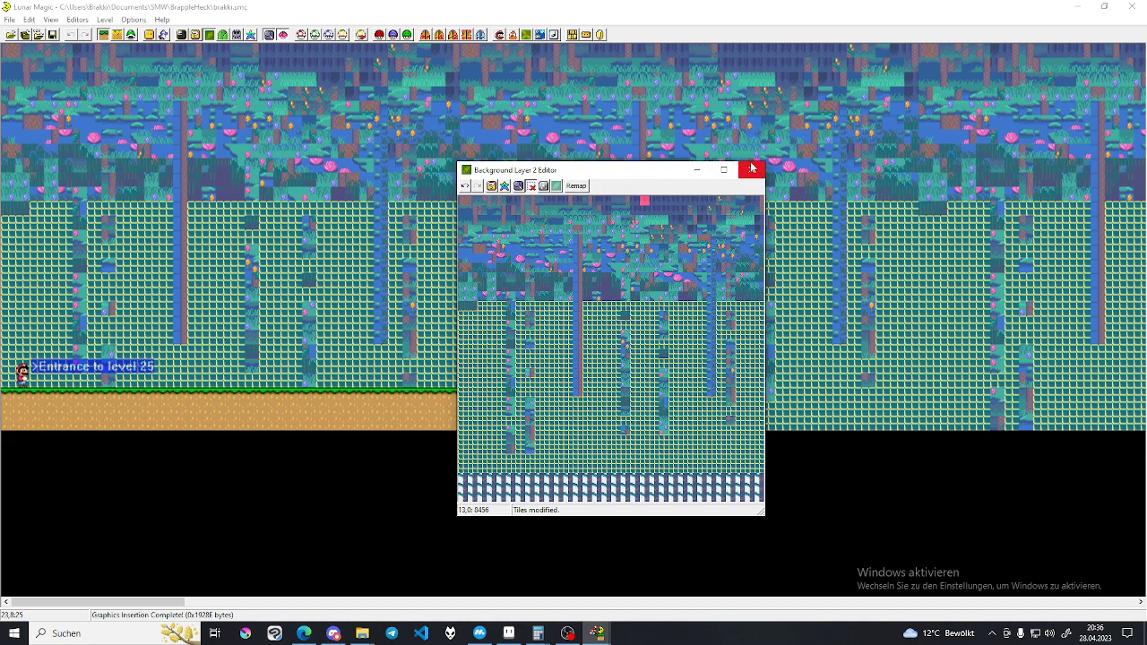
pyautogui.click(752, 169)
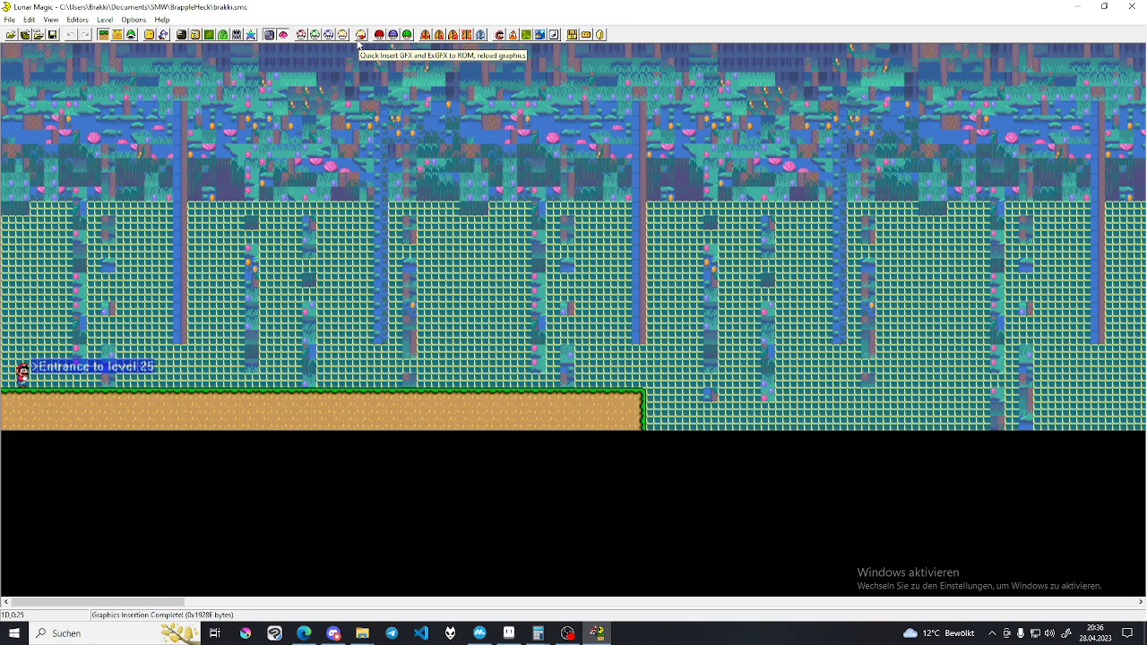
pyautogui.moveTo(197, 42)
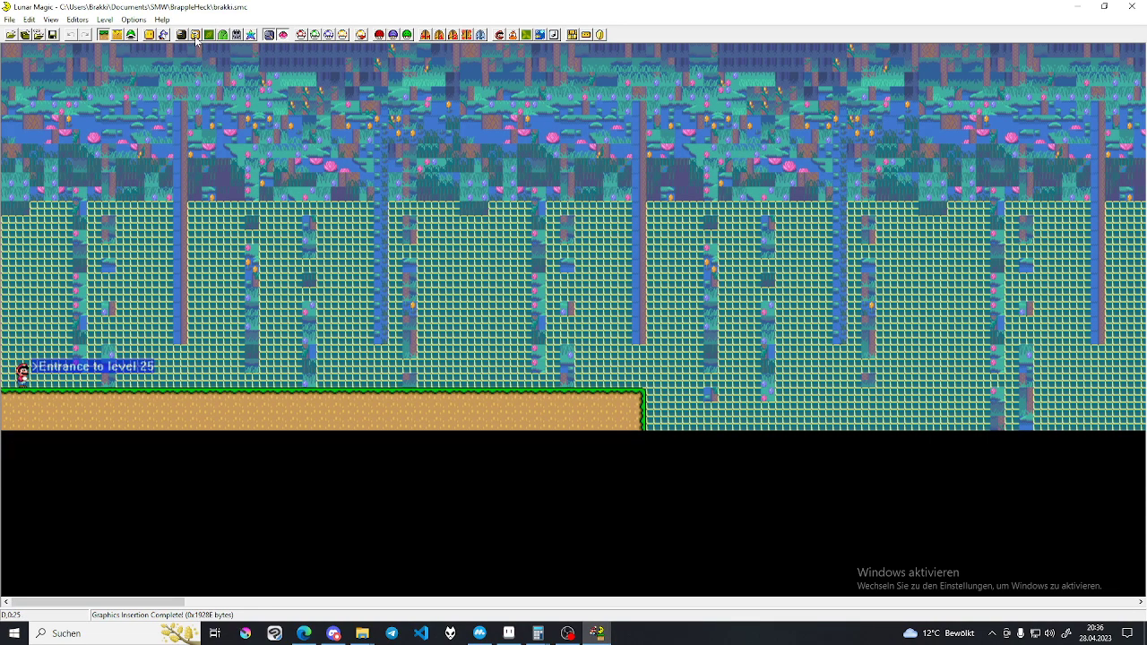
pyautogui.click(196, 34)
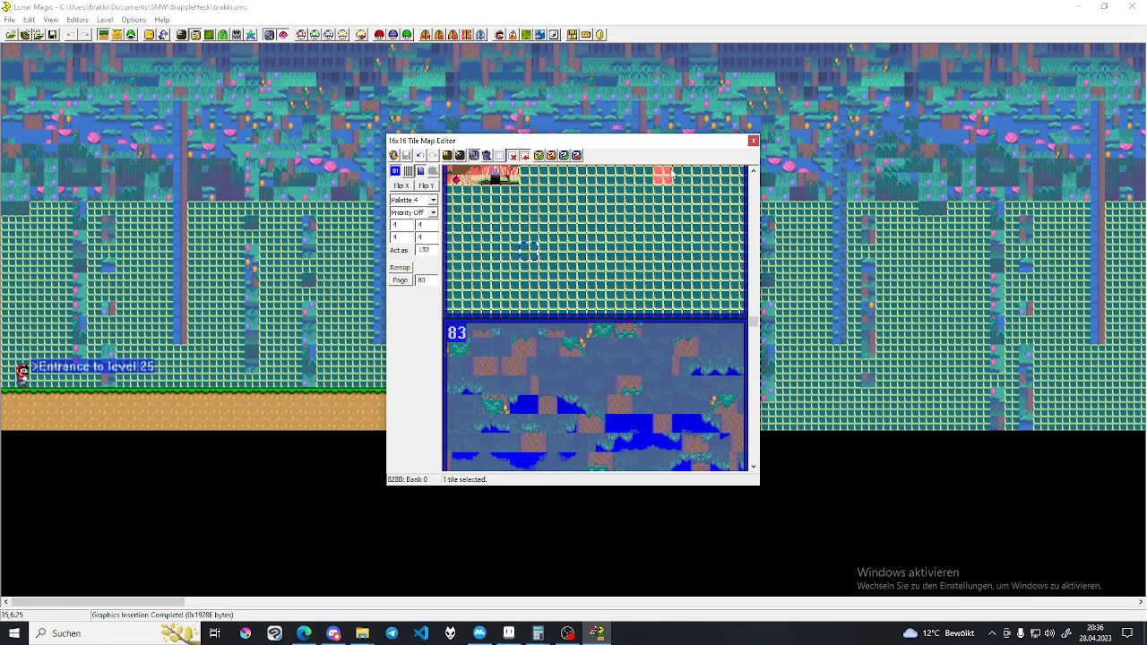
# Close the tile map editor and reopen level 25's Layer 2 background editor
pyautogui.click(752, 139)
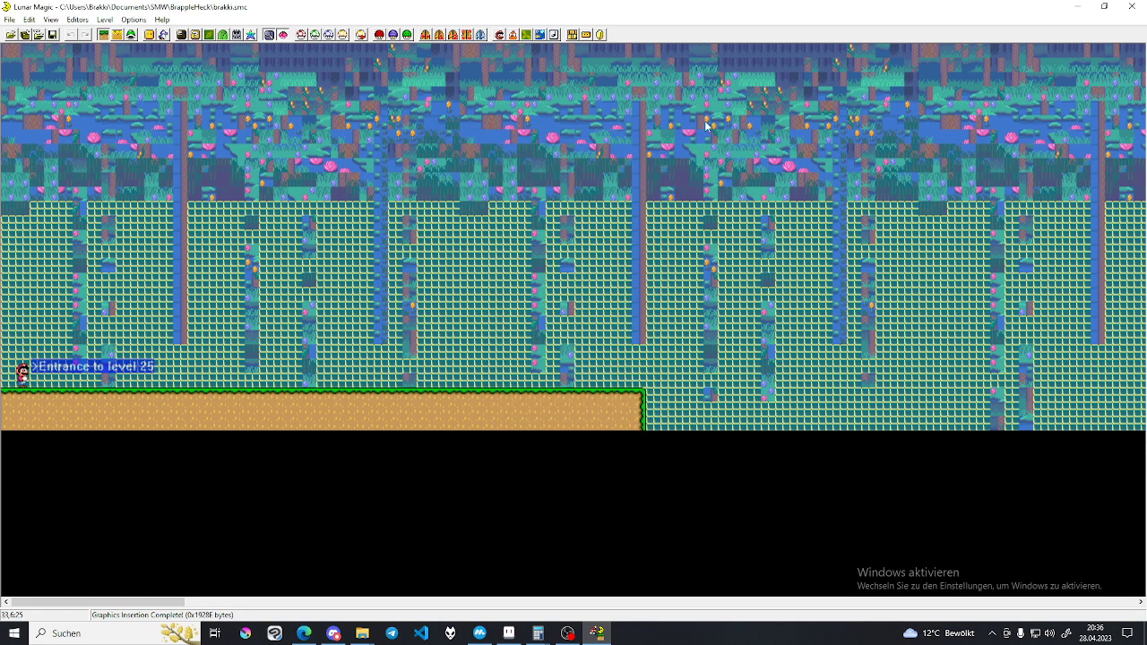
pyautogui.moveTo(224, 34)
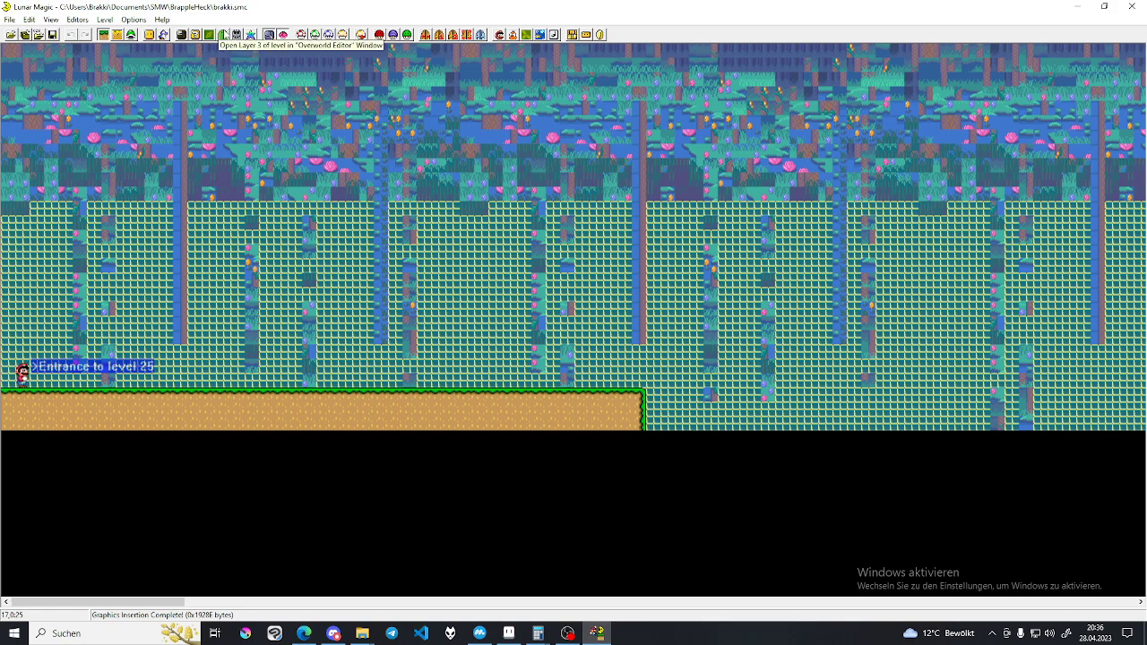
pyautogui.click(208, 34)
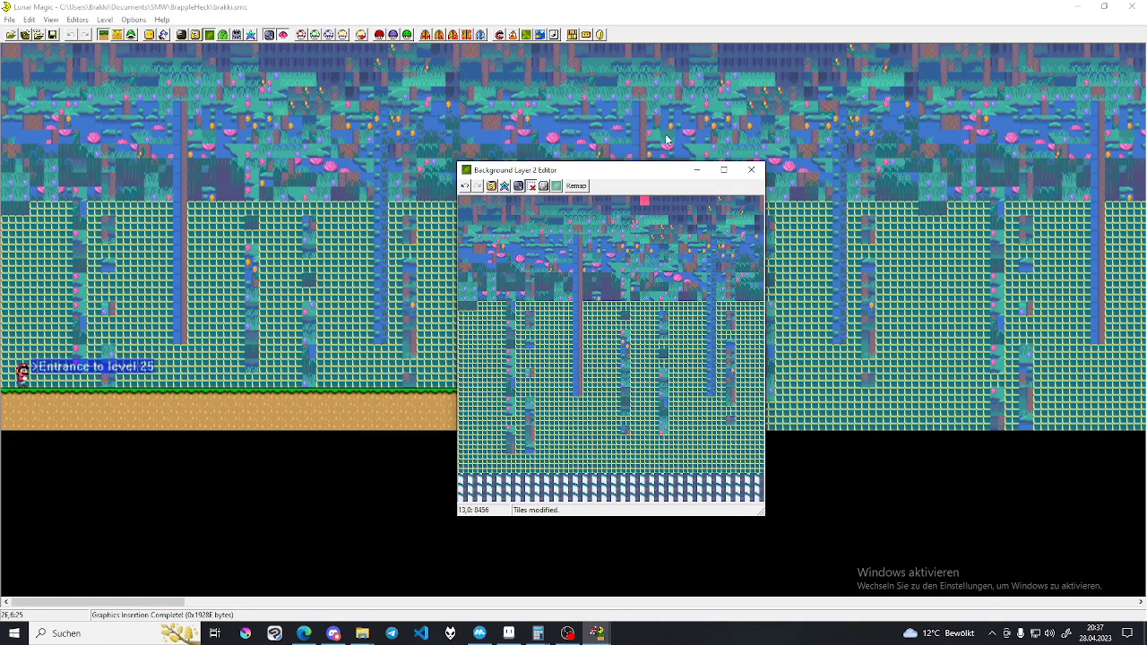
# Remap the background tiles with an offset of 256
pyautogui.click(577, 185)
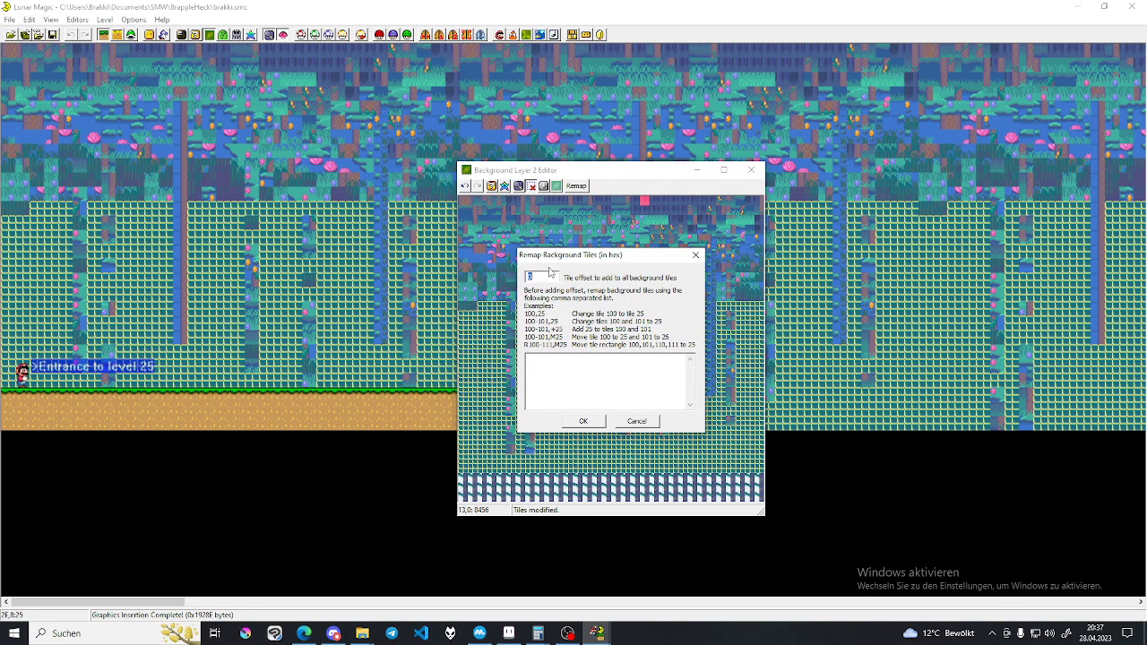
pyautogui.write('256')
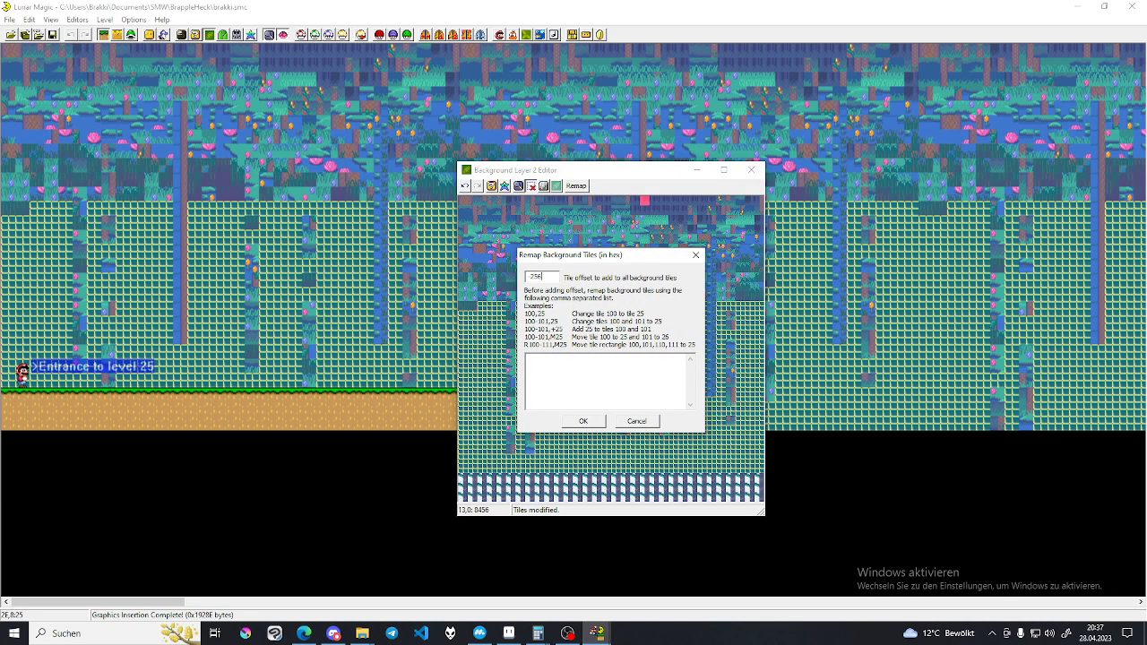
pyautogui.click(584, 422)
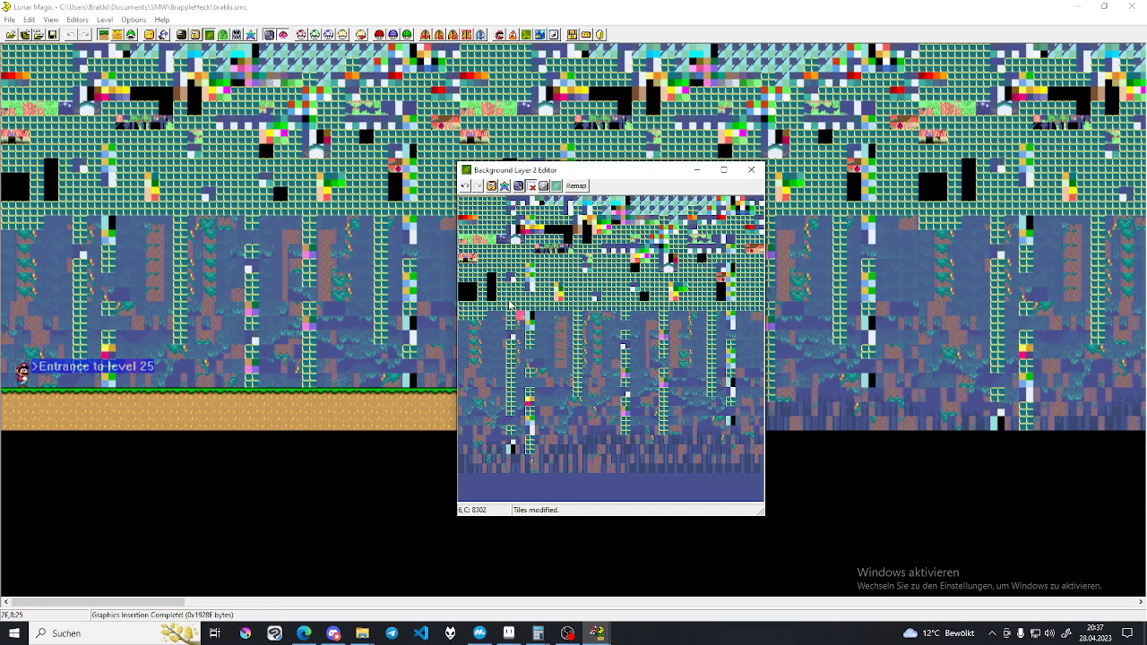
# Remap the background tiles again with offset 101 and close the Background Layer 2 Editor
pyautogui.click(575, 185)
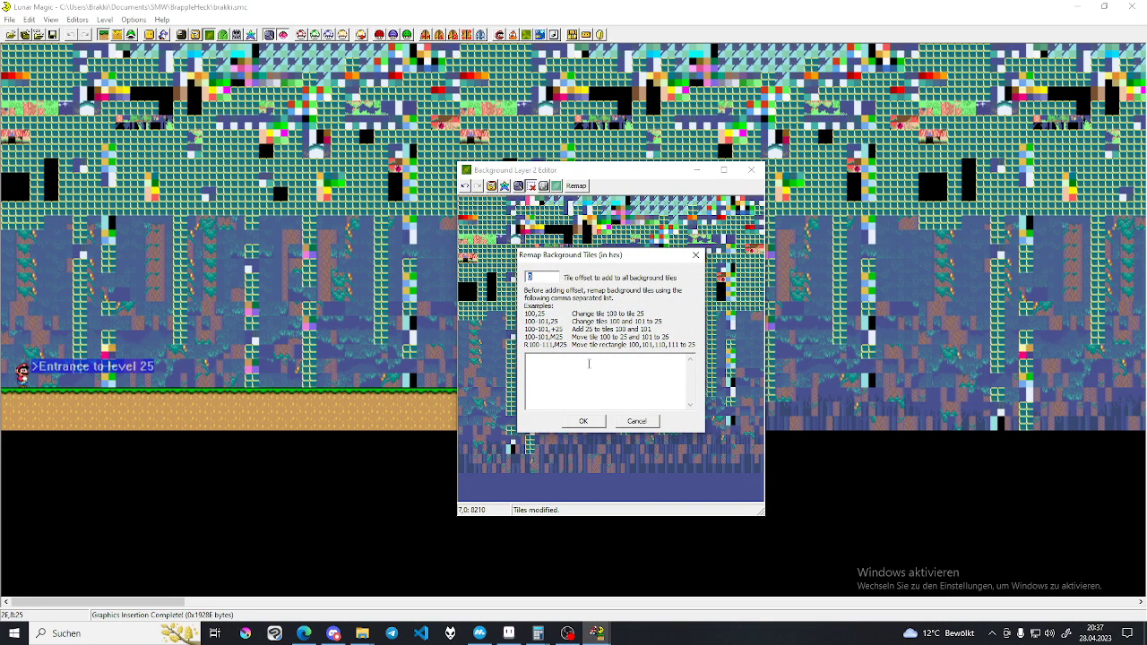
pyautogui.write('101')
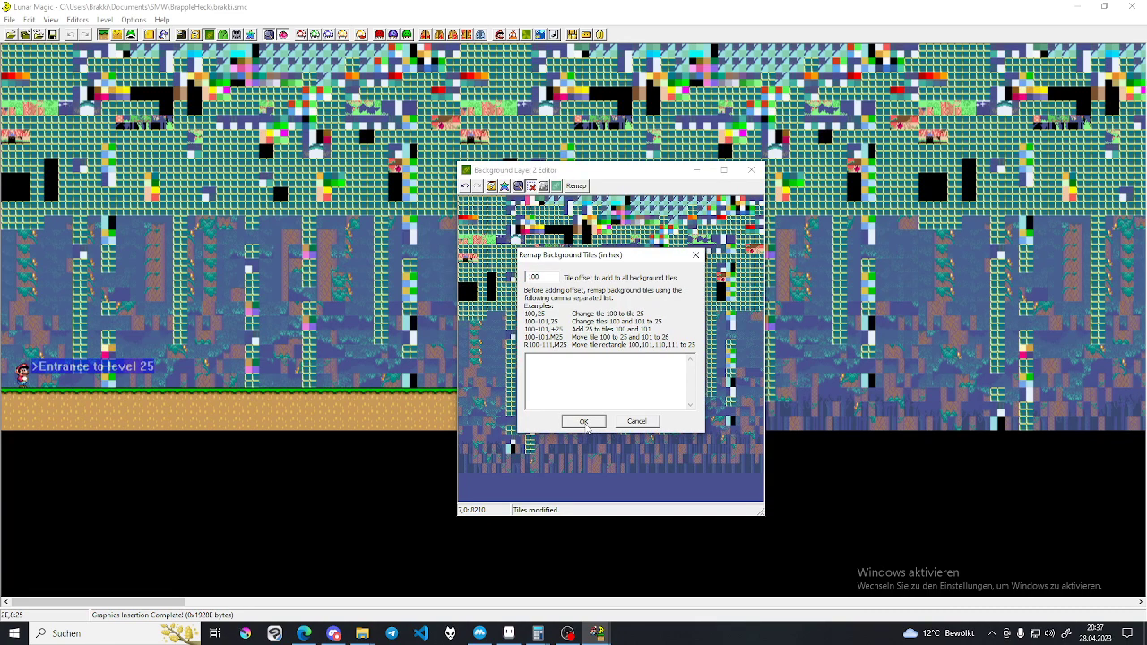
pyautogui.click(584, 421)
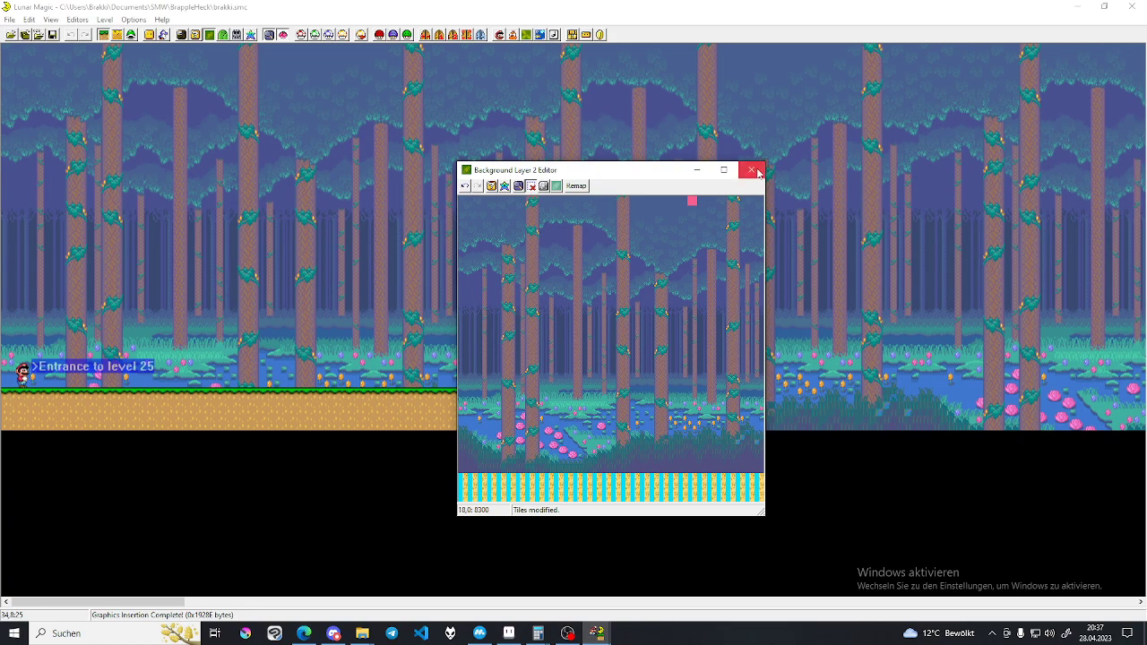
pyautogui.click(751, 170)
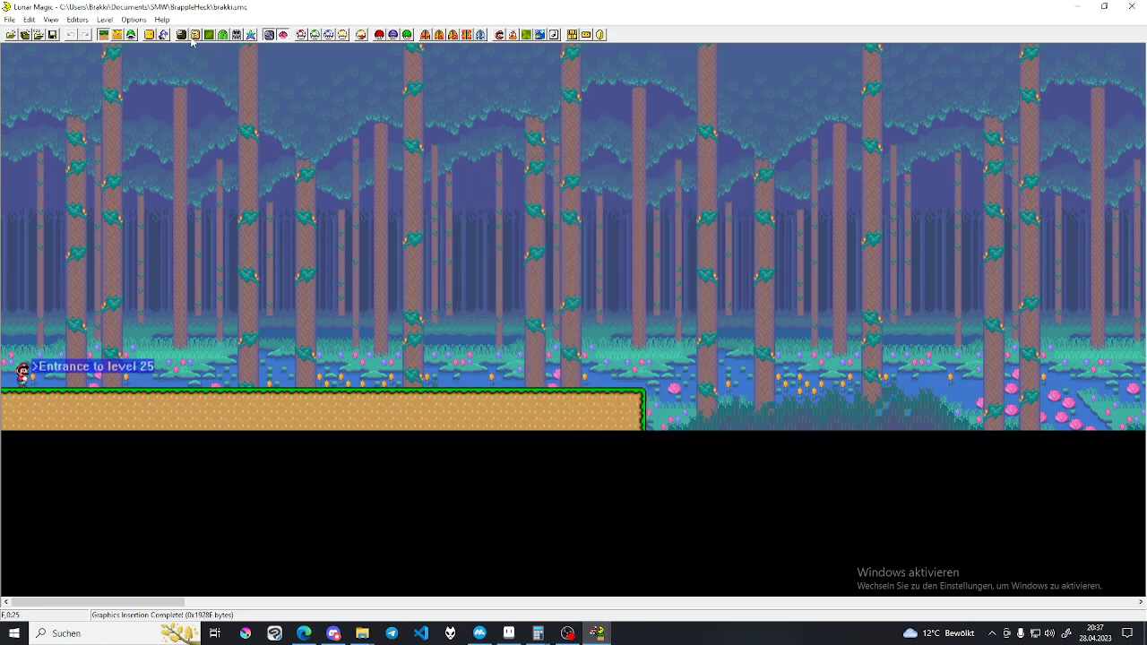
pyautogui.moveTo(208, 65)
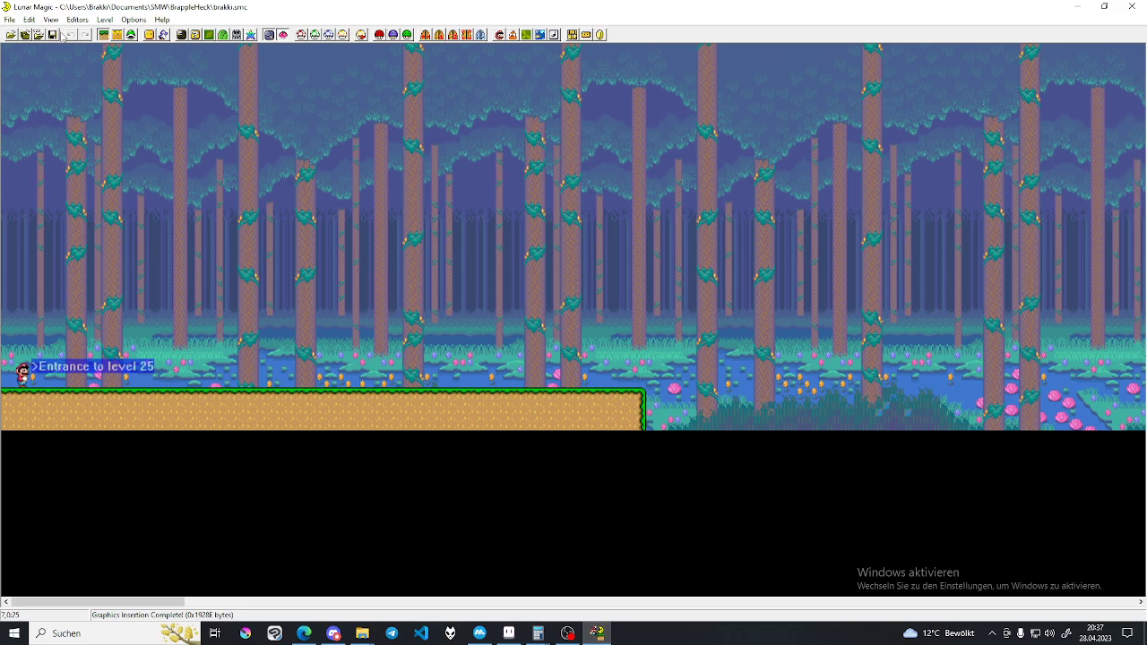
# Save level 25 to the ROM with the forest background in place
pyautogui.click(52, 34)
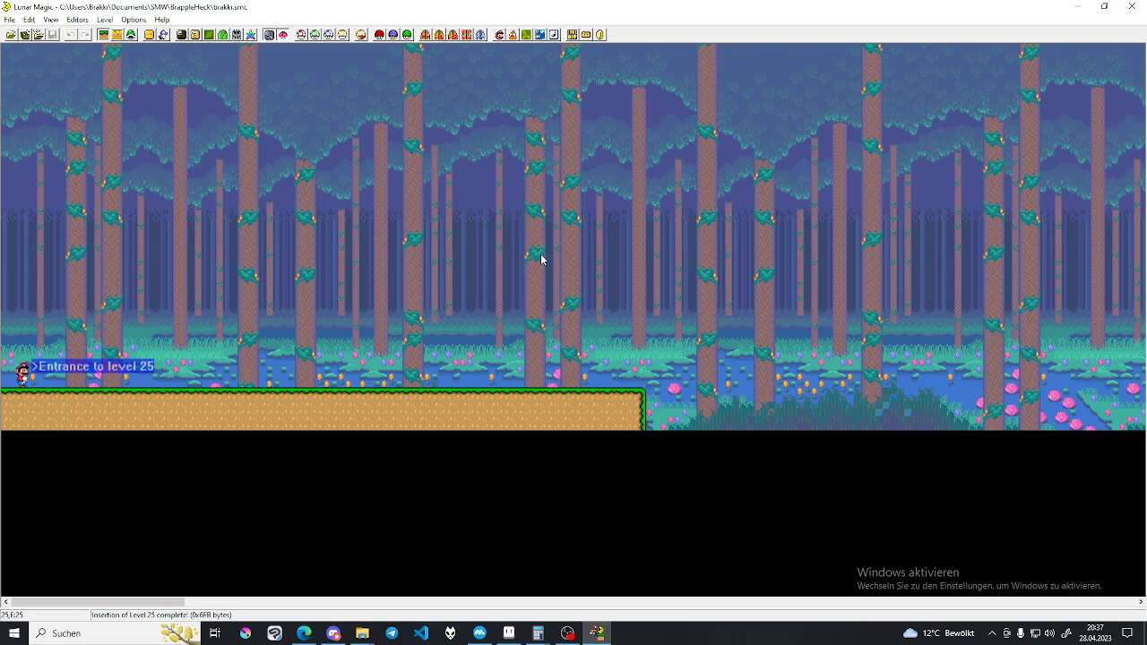
pyautogui.moveTo(559, 226)
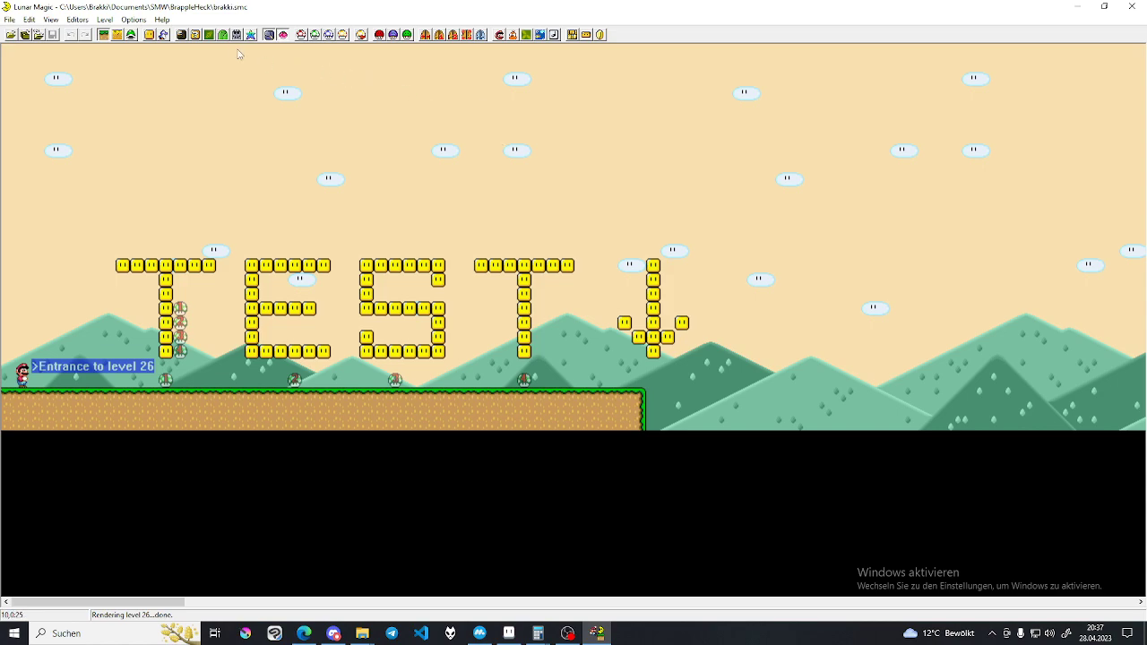
pyautogui.moveTo(207, 40)
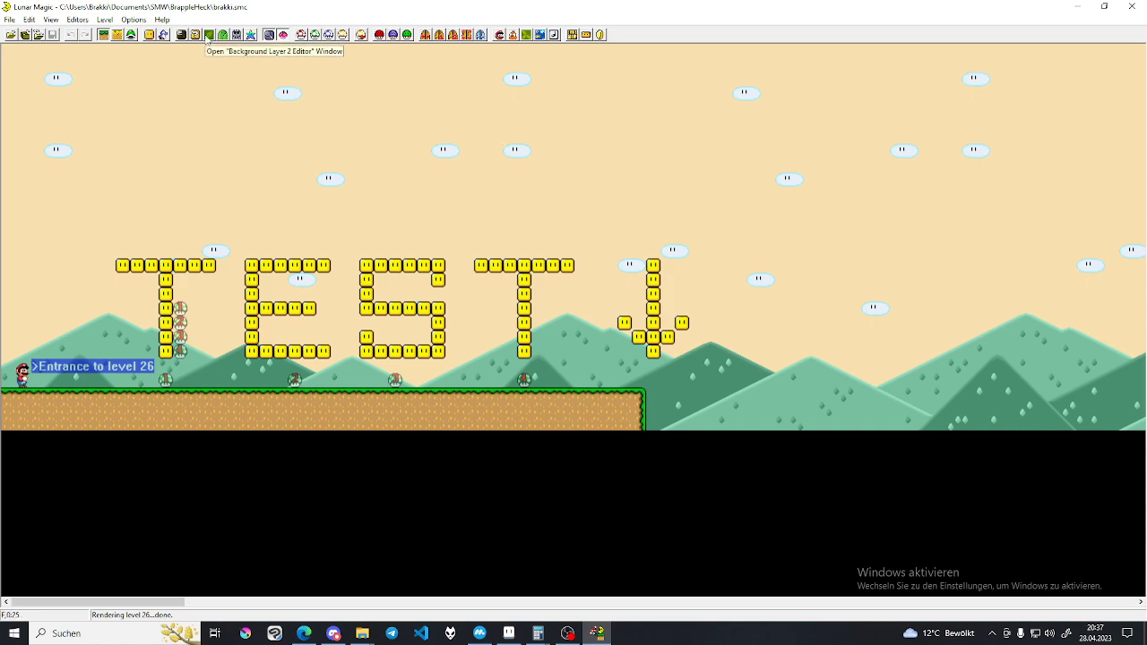
pyautogui.moveTo(332, 193)
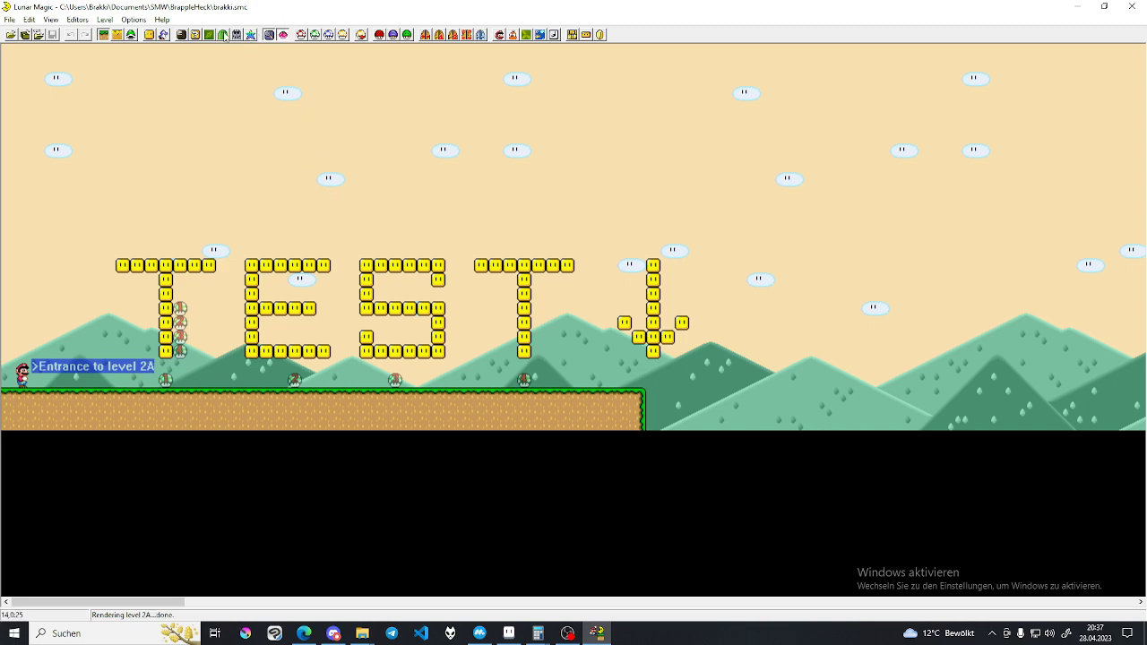
# Bring up level 2A's Background Layer 2 Editor showing the green hills
pyautogui.click(210, 34)
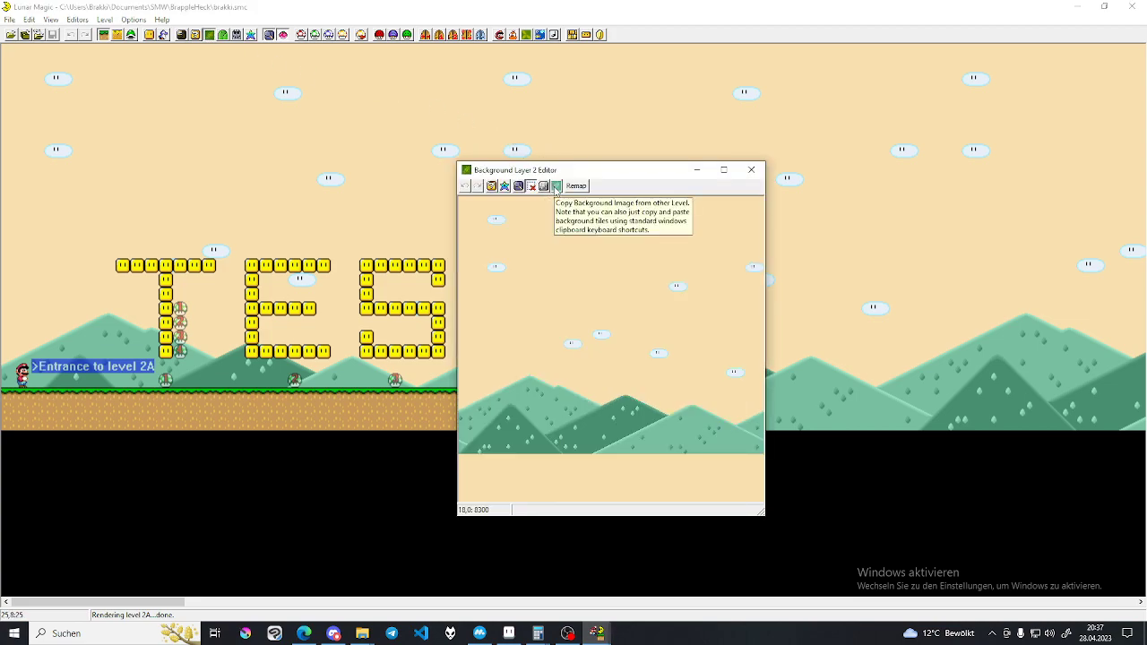
# Copy the forest background into level 2A from level 25
pyautogui.click(556, 185)
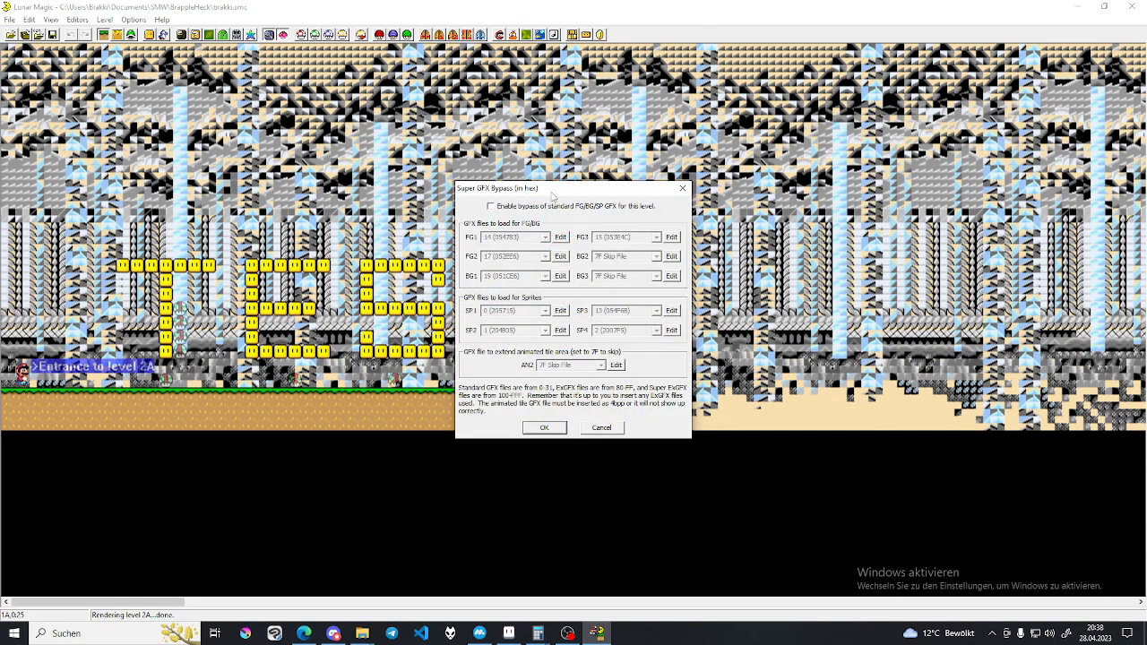
# Enable Super GFX Bypass with the BG ExGFX file so level 2A draws the forest trees
pyautogui.click(491, 204)
pyautogui.write('8D (272861)')
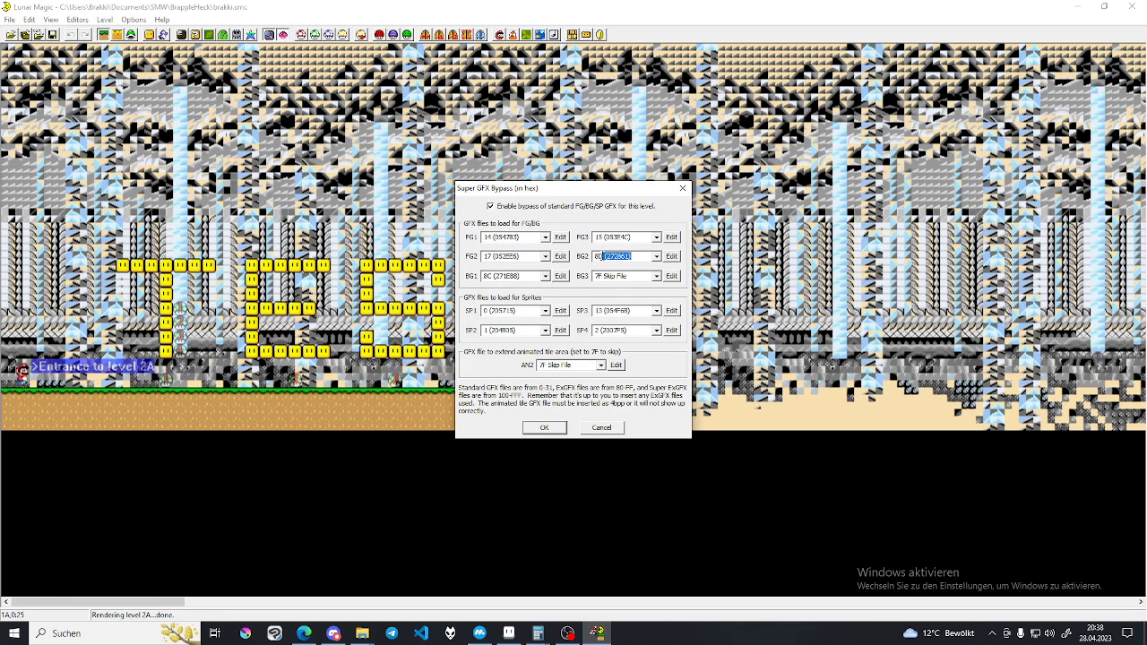
pyautogui.click(545, 427)
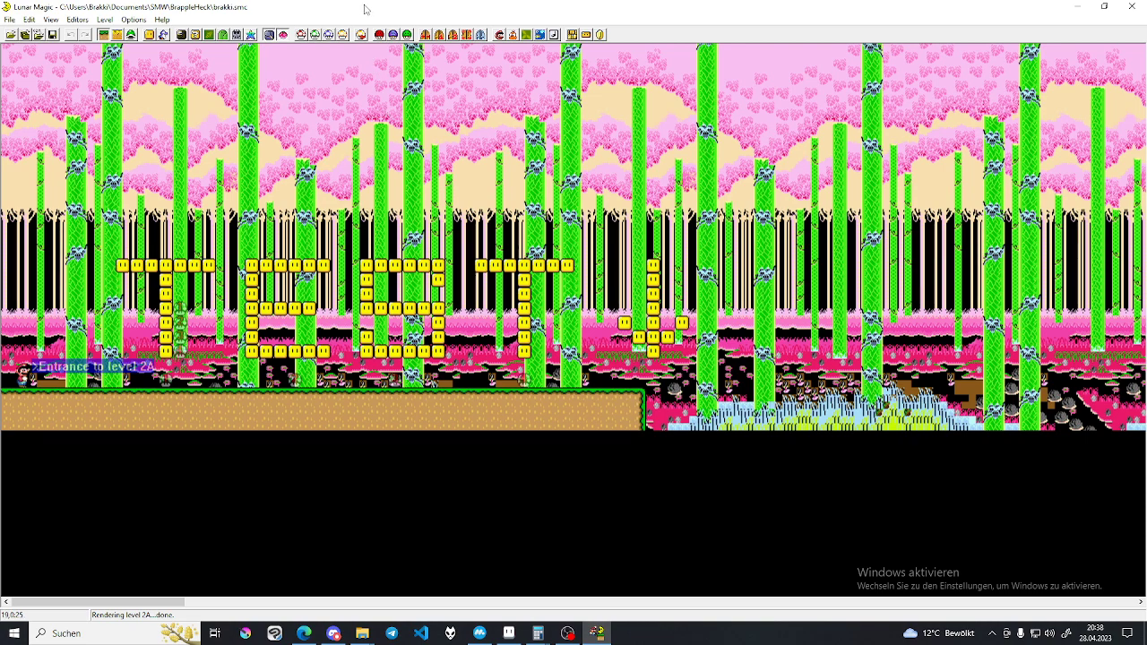
# Bring up level 2A's Palette Editor to import the forest palette
pyautogui.click(251, 34)
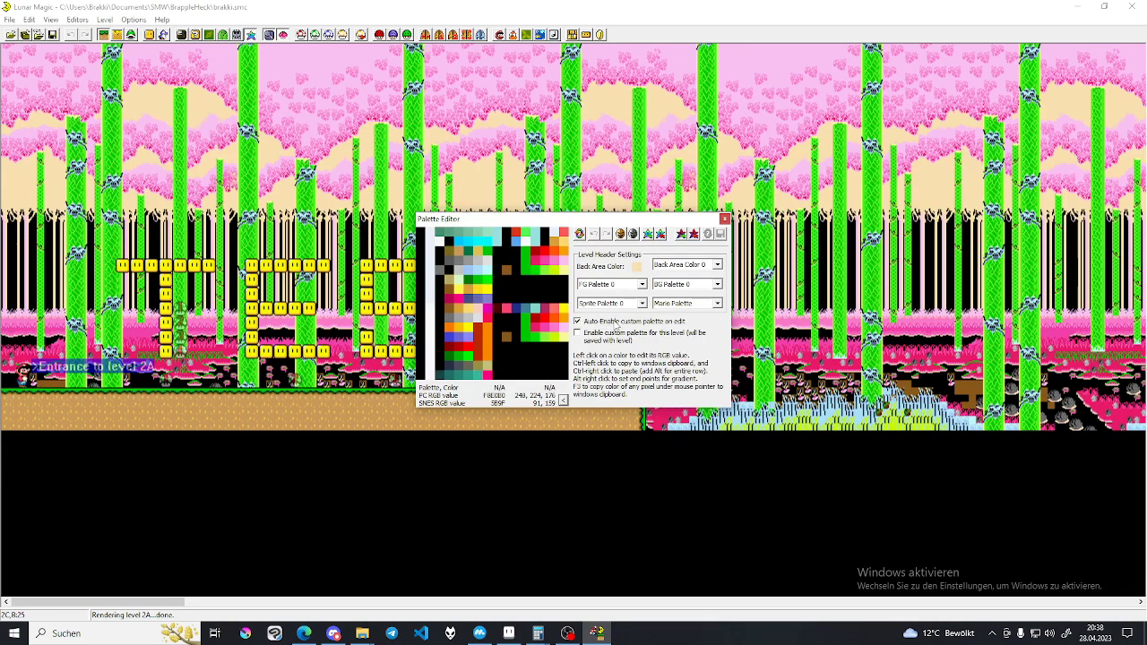
pyautogui.moveTo(690, 330)
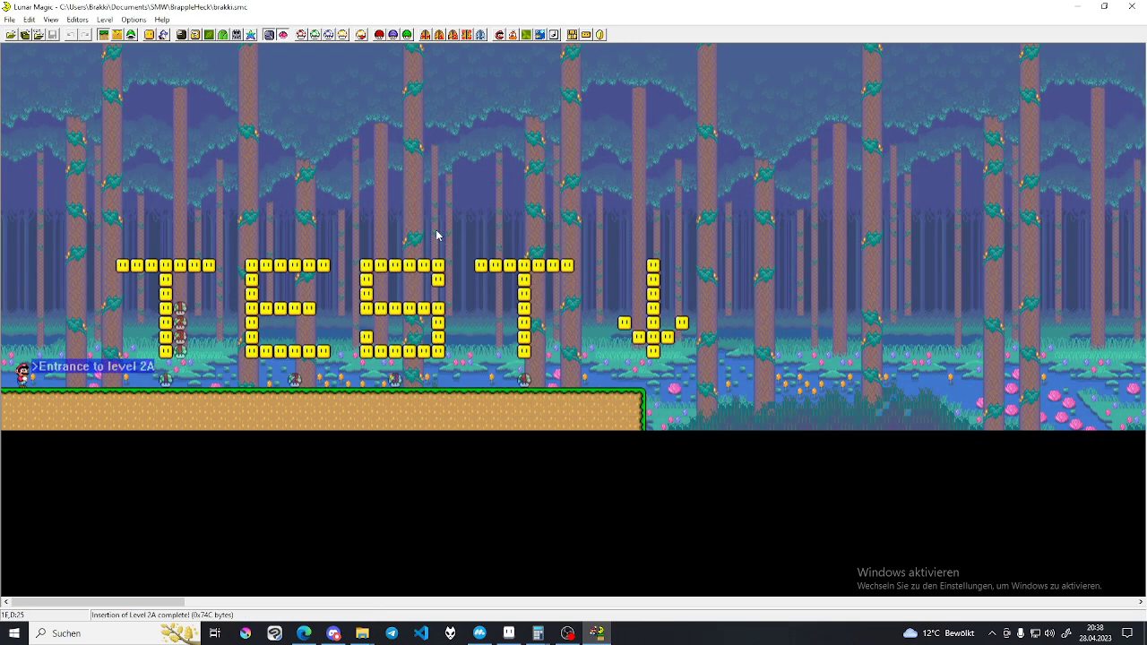
pyautogui.moveTo(668, 244)
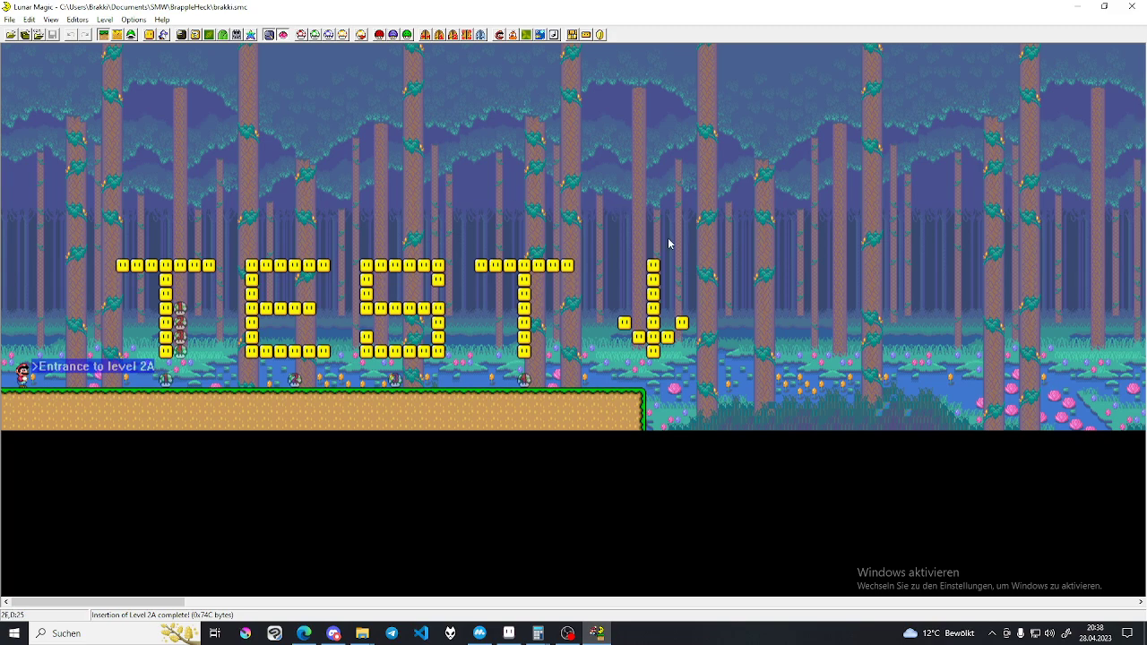
pyautogui.moveTo(480, 287)
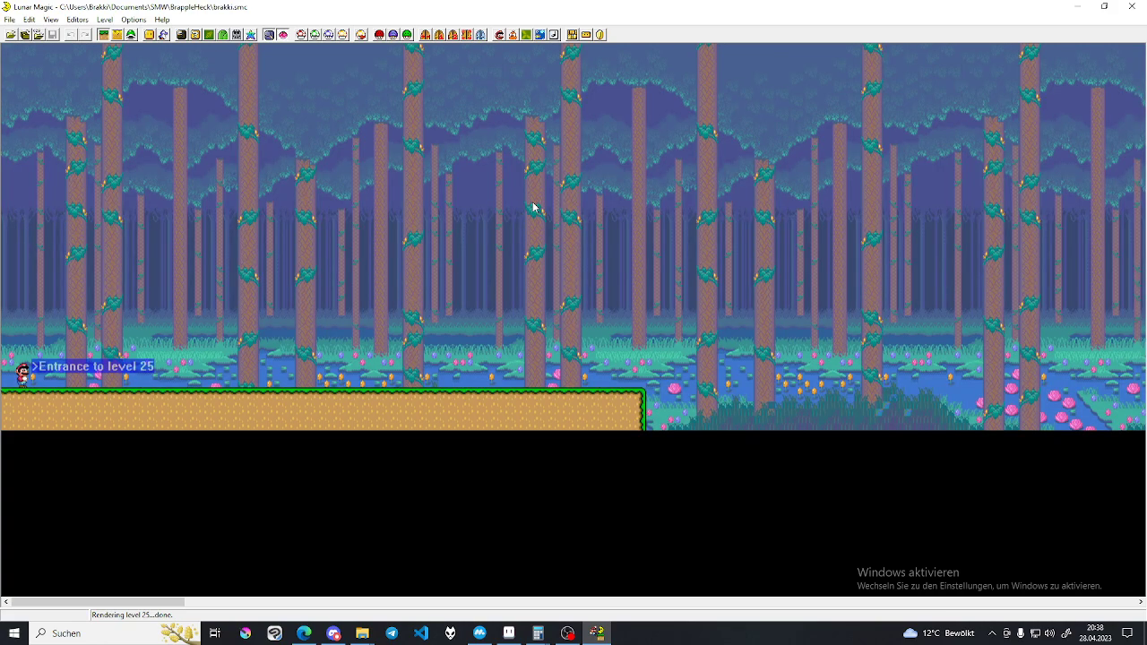
pyautogui.moveTo(211, 34)
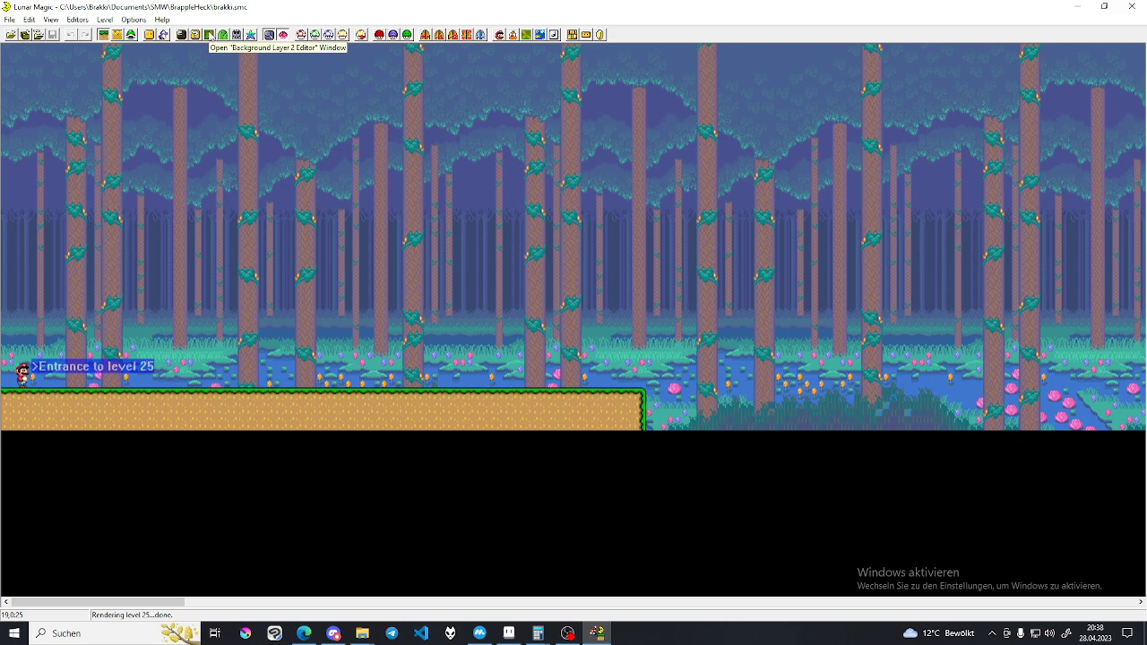
pyautogui.moveTo(409, 54)
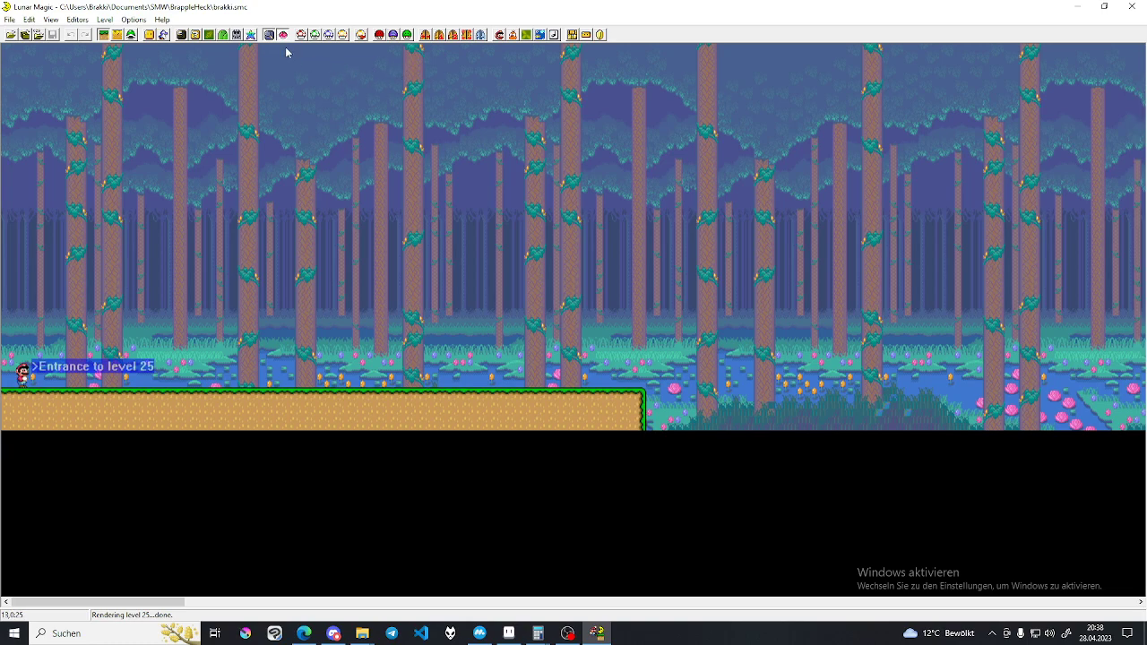
# Remap level 25's background tiles with offset 200 and close the Background Layer 2 Editor
pyautogui.click(210, 34)
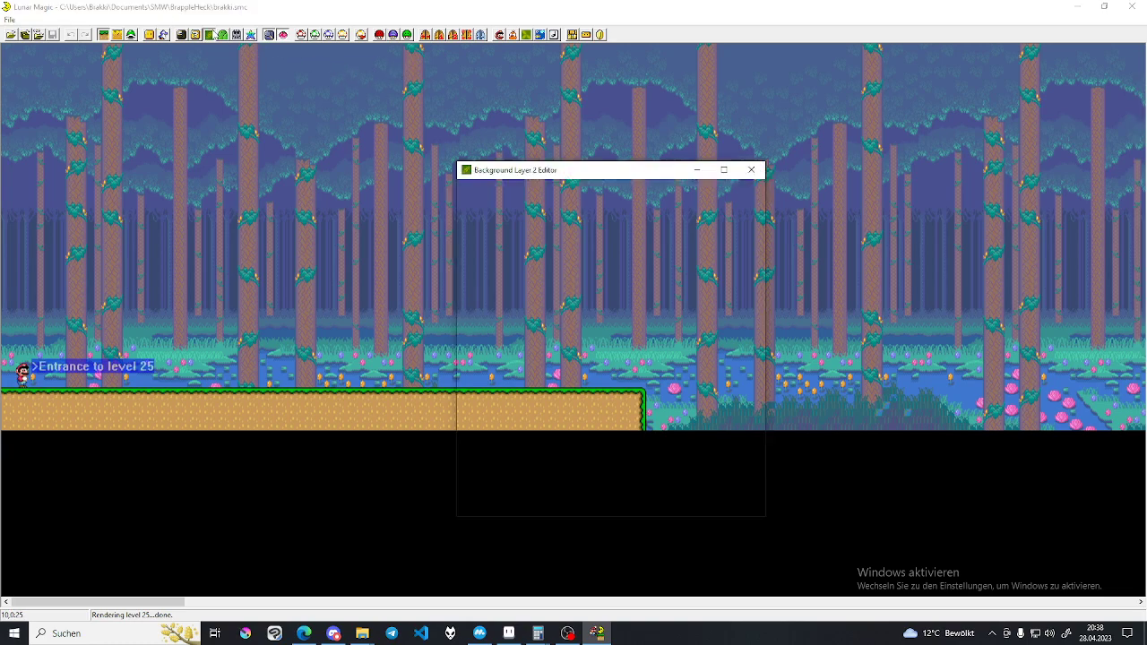
pyautogui.click(577, 184)
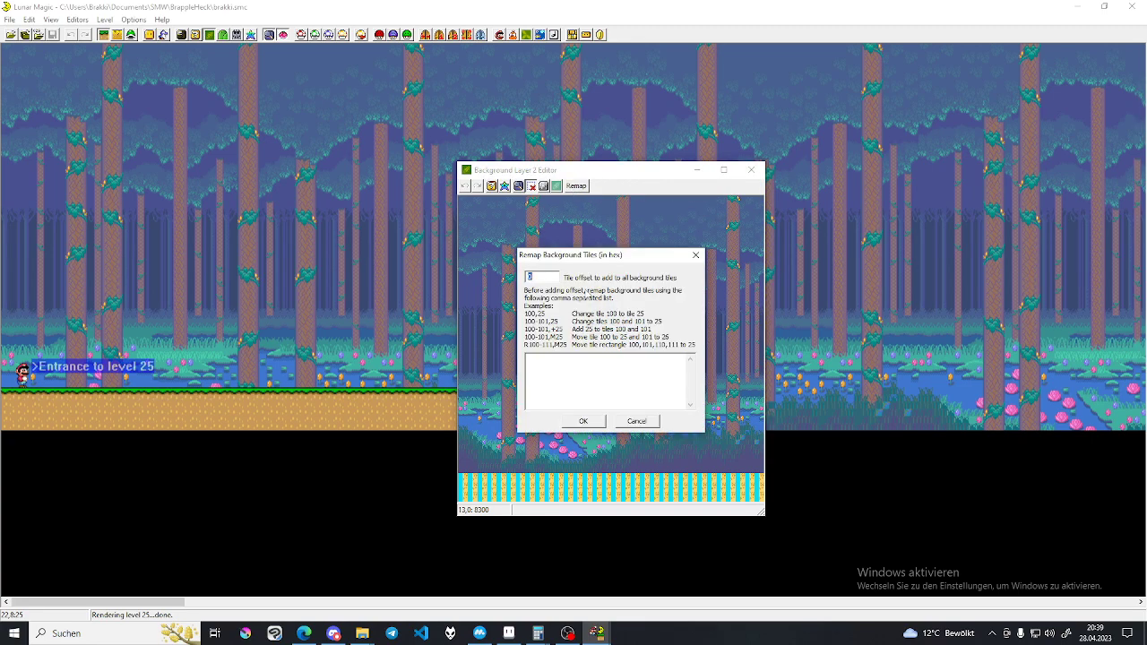
pyautogui.write('2')
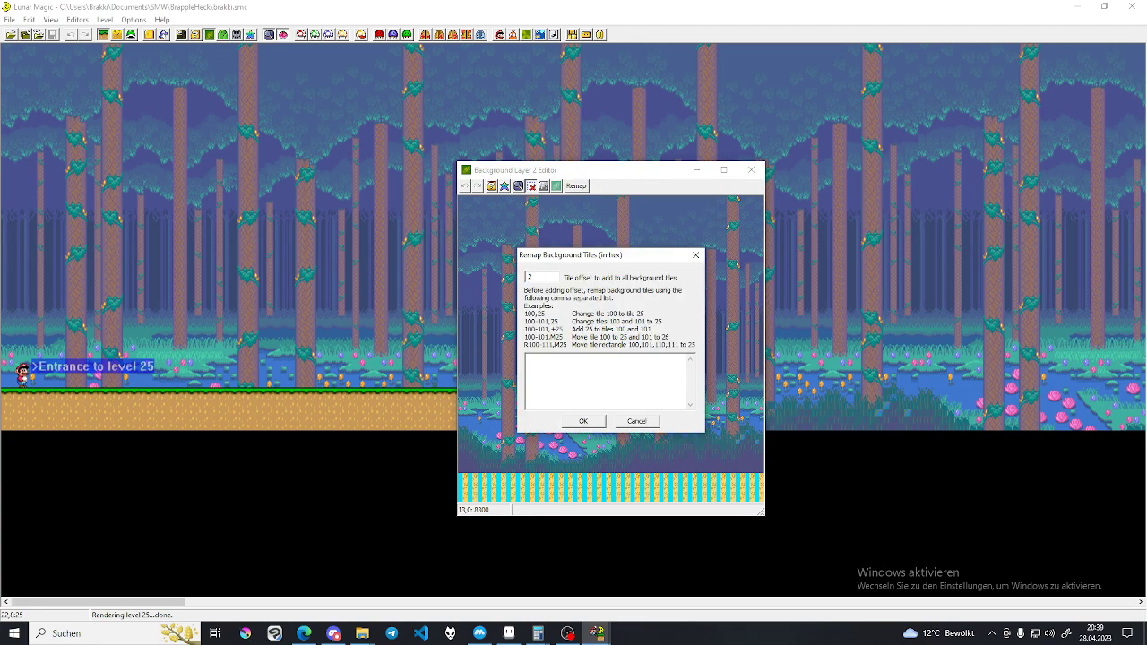
pyautogui.write('00')
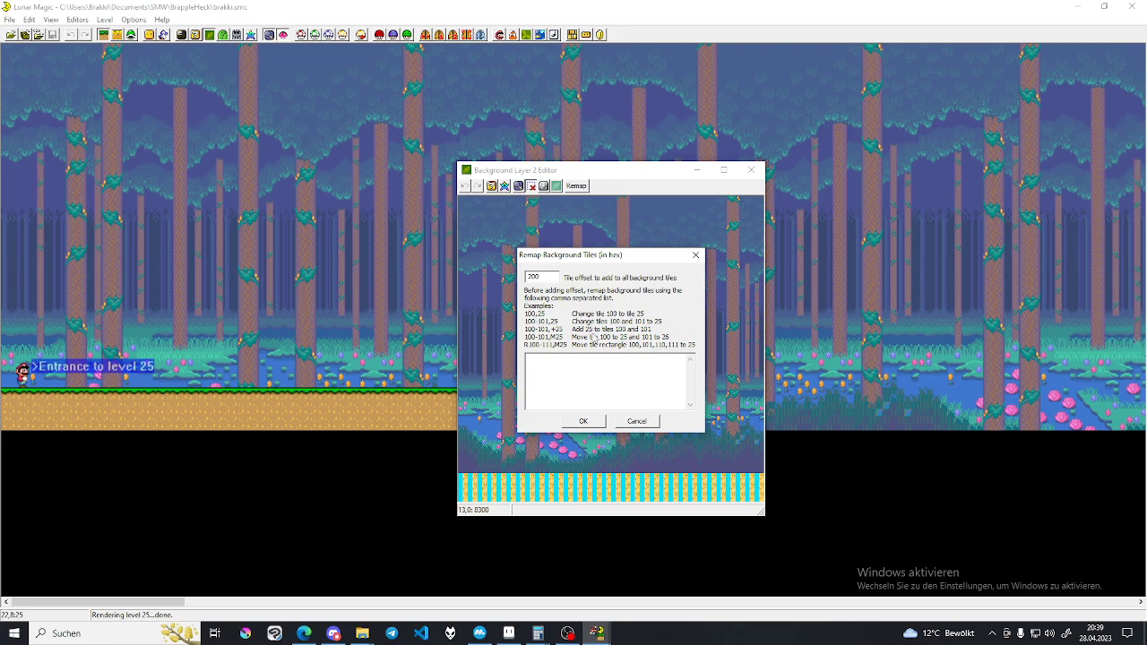
pyautogui.click(541, 276)
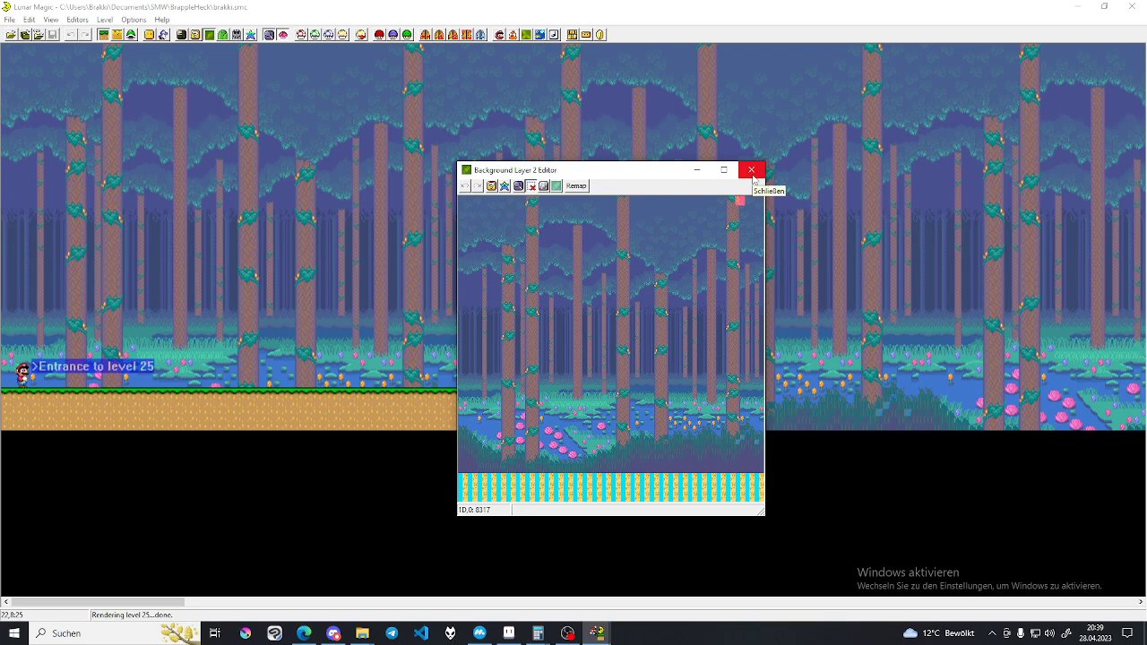
pyautogui.click(751, 171)
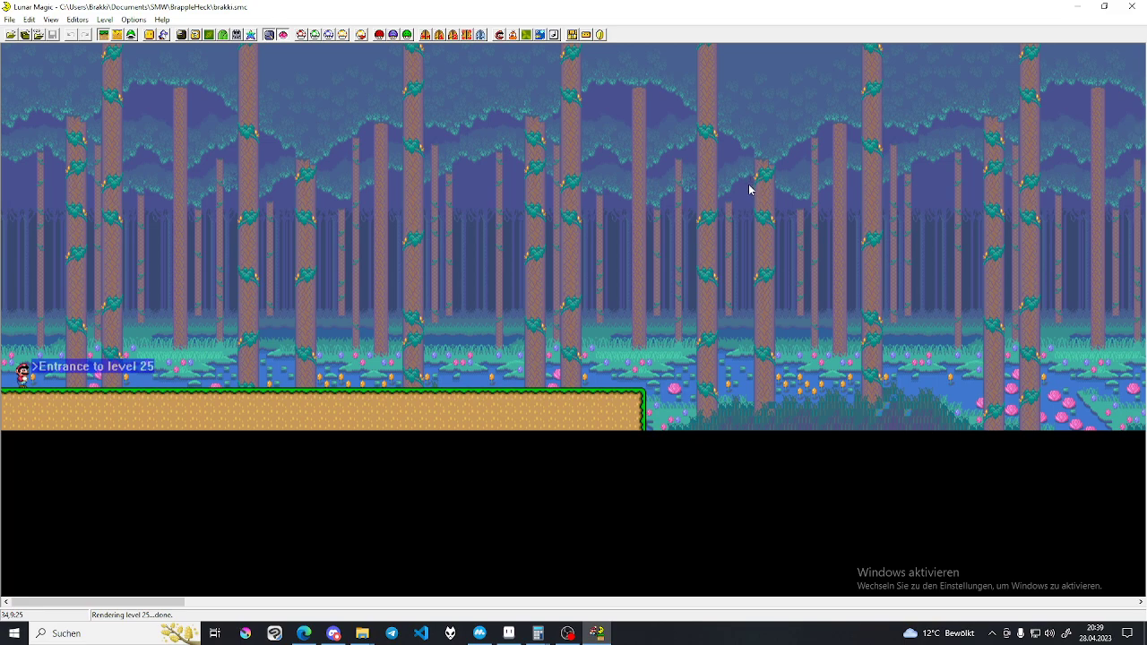
pyautogui.moveTo(724, 211)
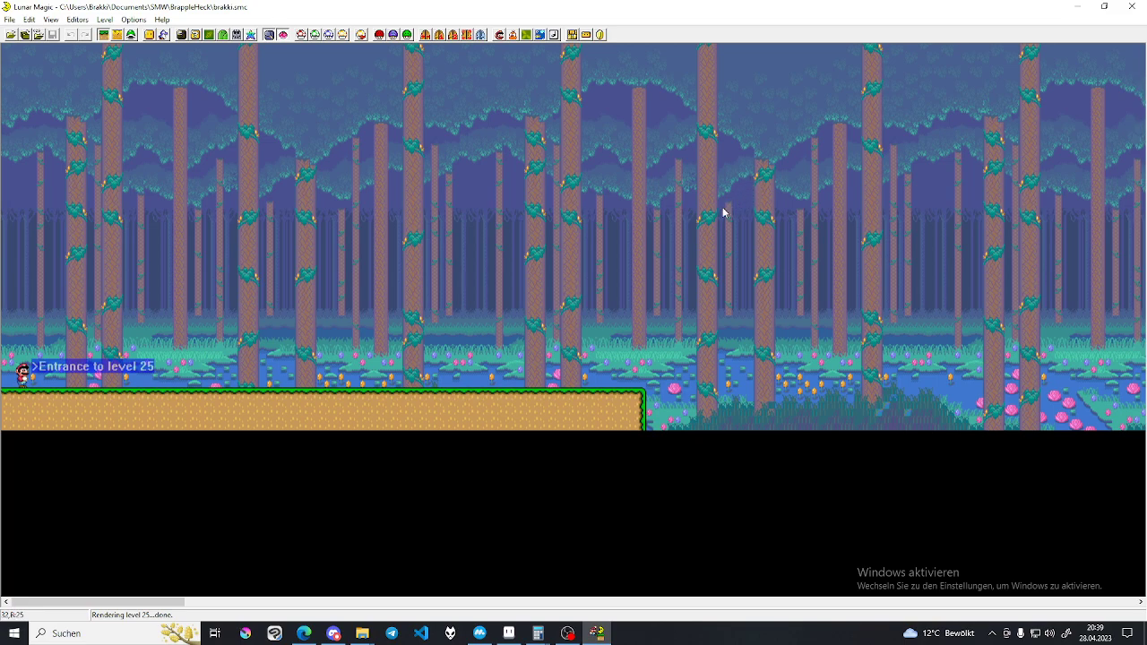
pyautogui.moveTo(942, 294)
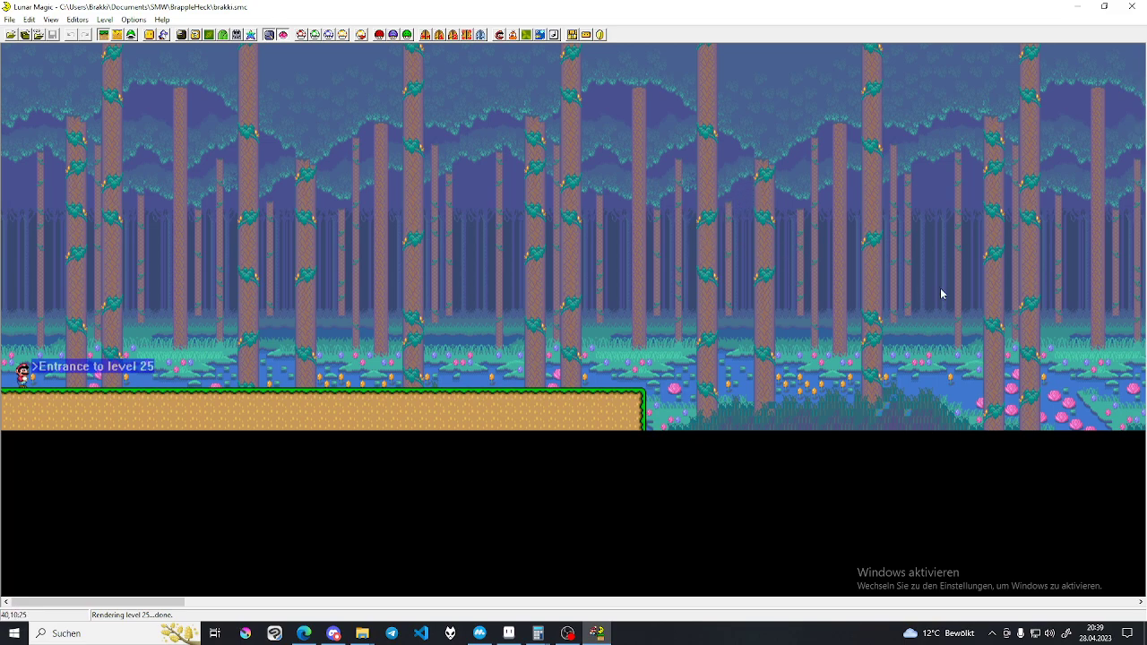